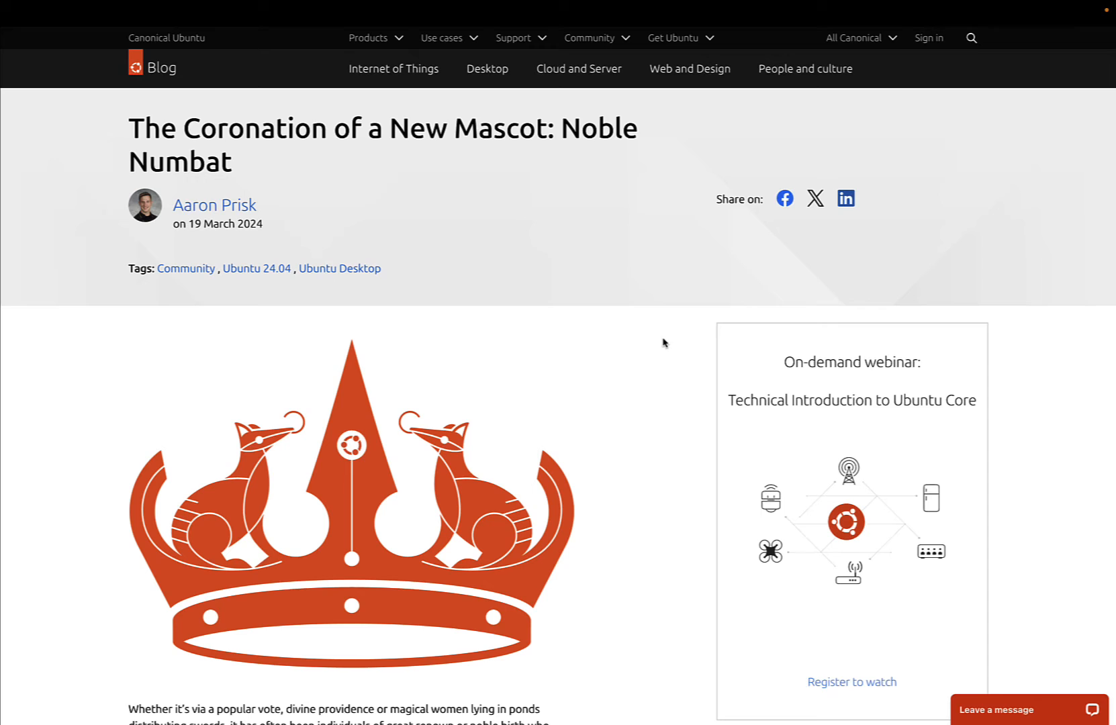
- Scroll the Ubuntu Discourse listing and open the Noble Numbat Release Notes topic
scroll("down", 3)
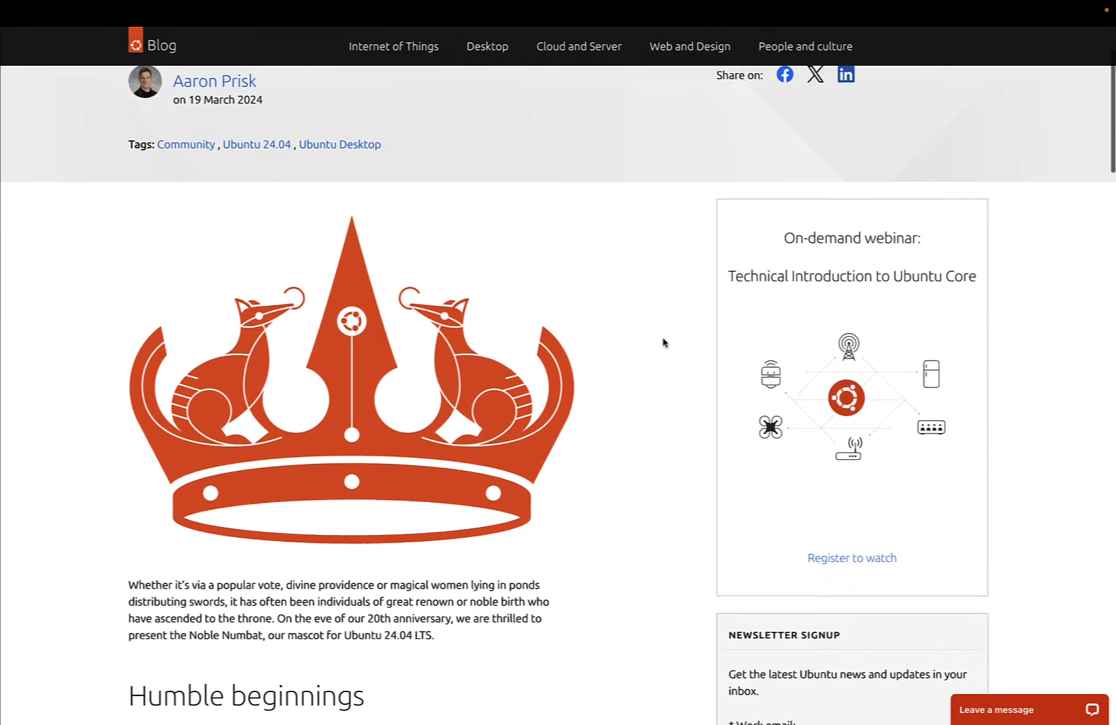
scroll("down", 3)
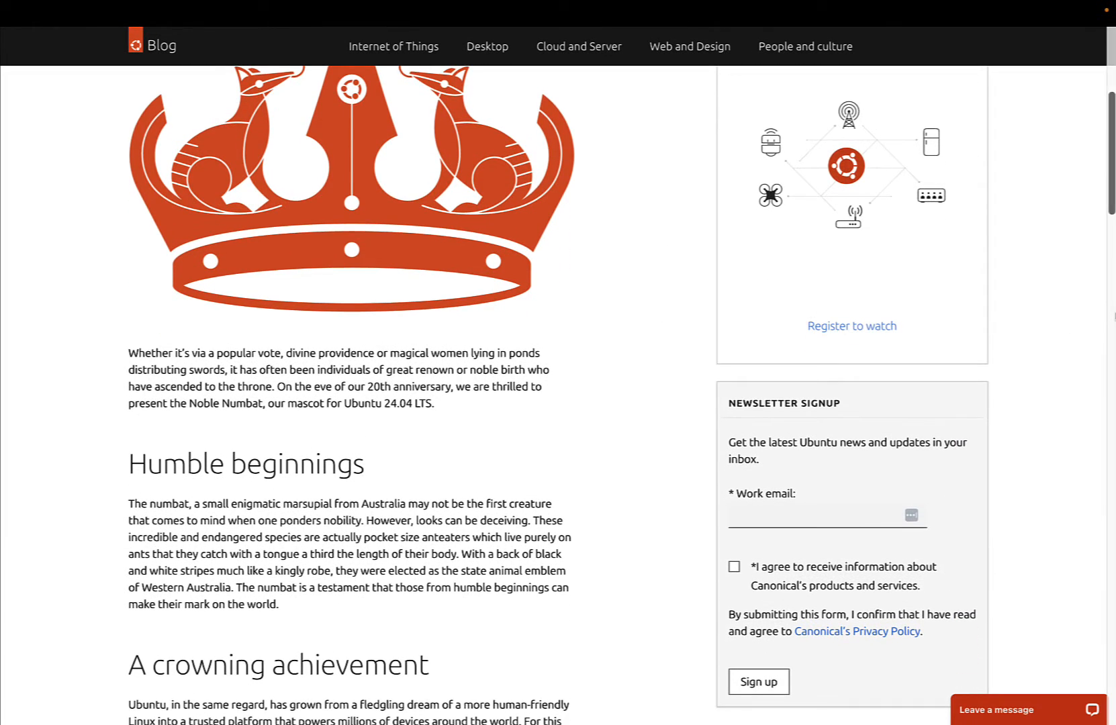
scroll("down", 3)
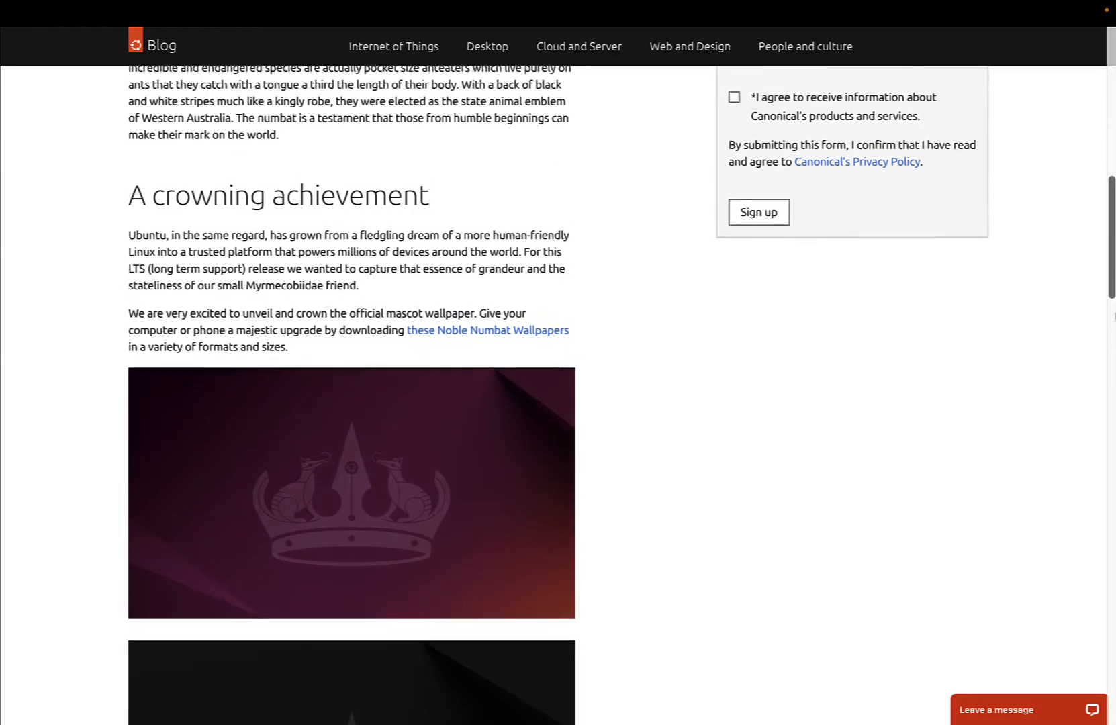
scroll("down", 3)
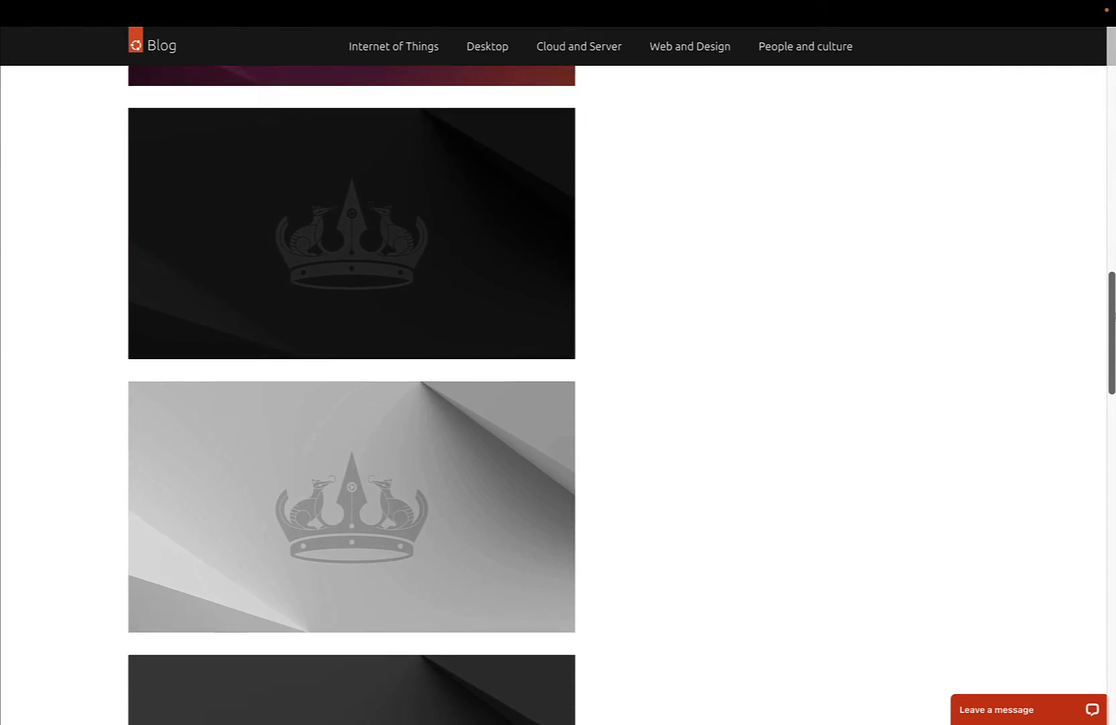
scroll("down", 3)
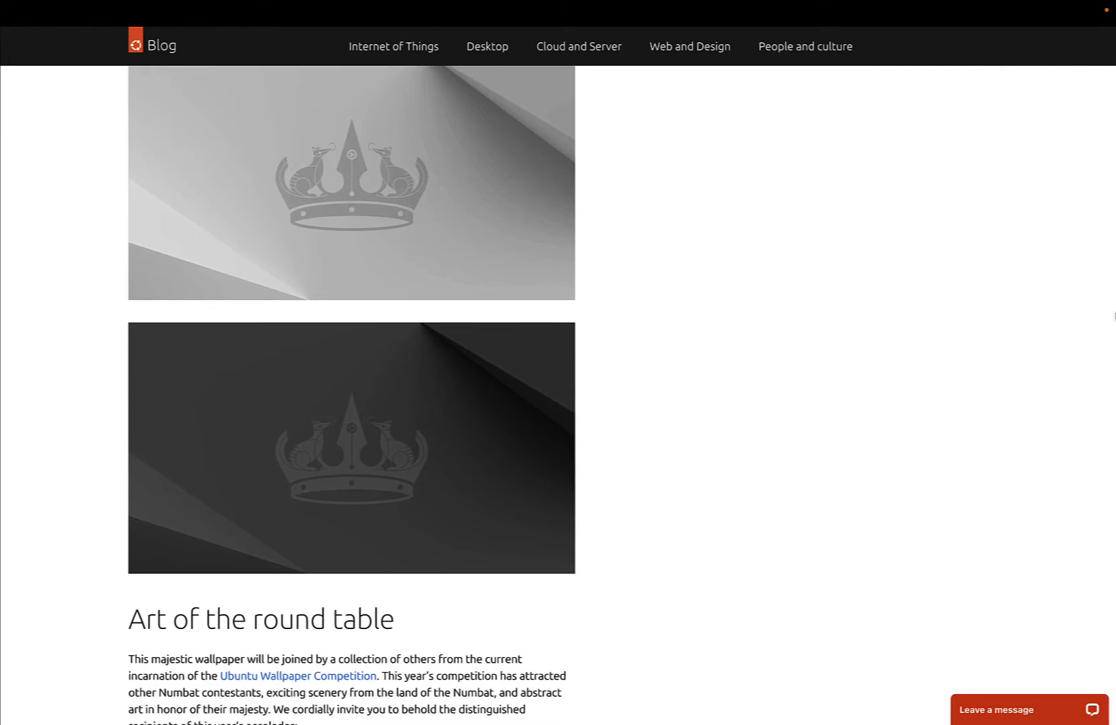
scroll("up", 3)
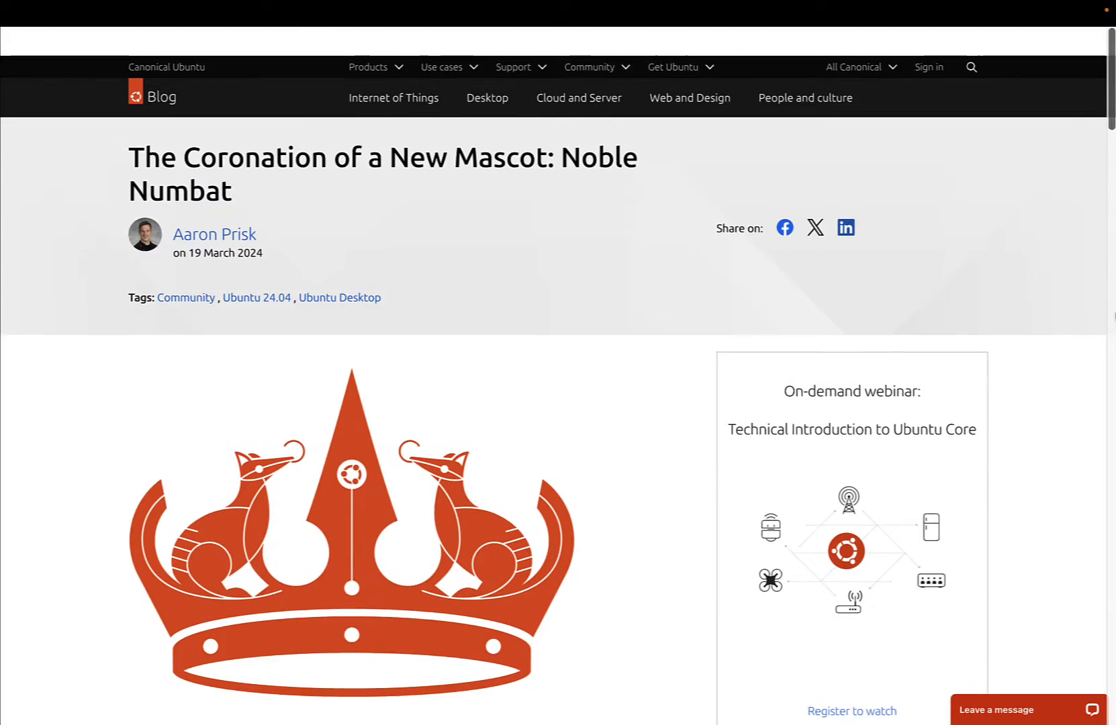
left_click(256, 299)
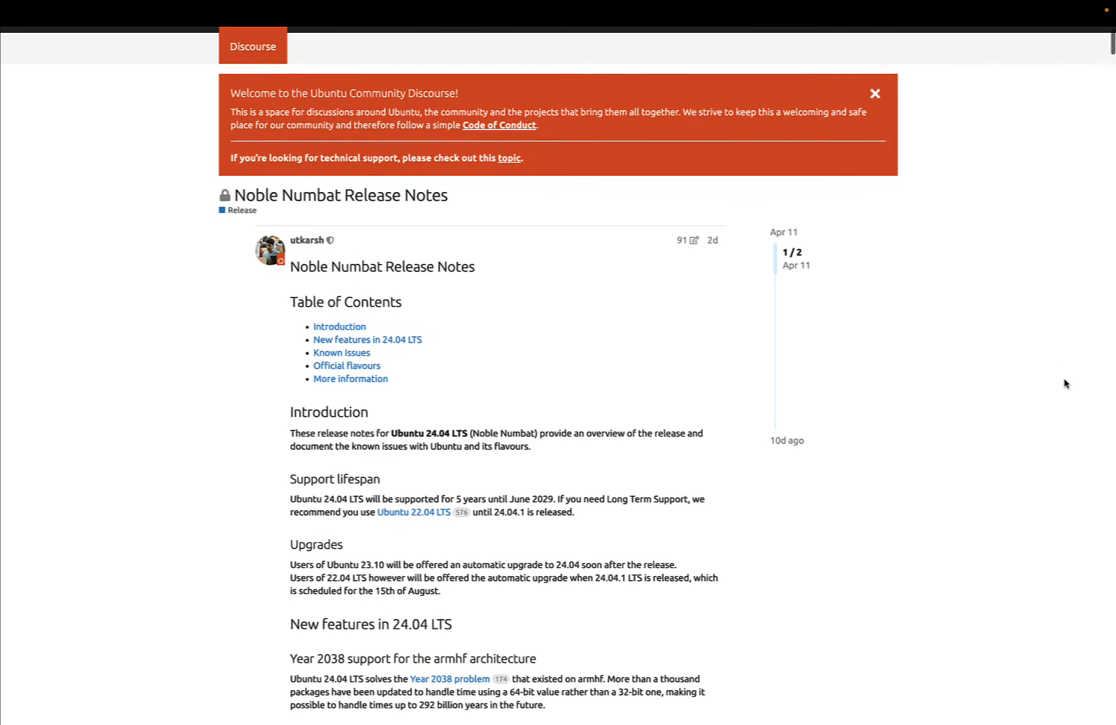
- Read down the 24.04 release notes through security, configuration and Ubuntu Desktop changes
scroll("down", 3)
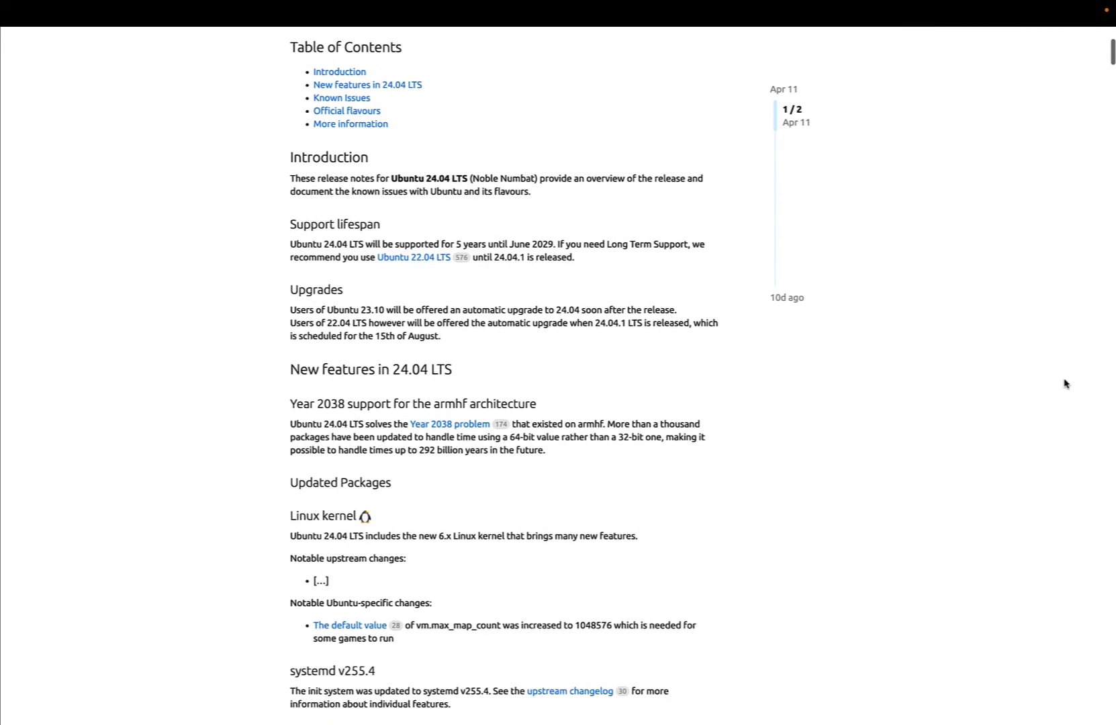
scroll("down", 3)
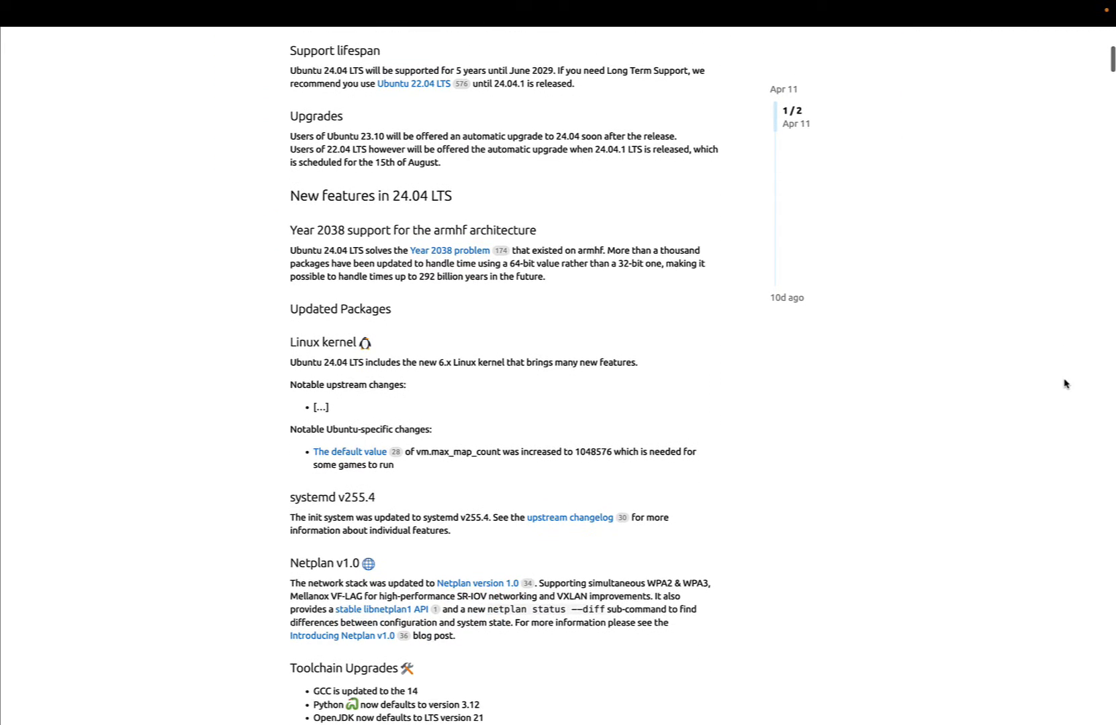
scroll("down", 3)
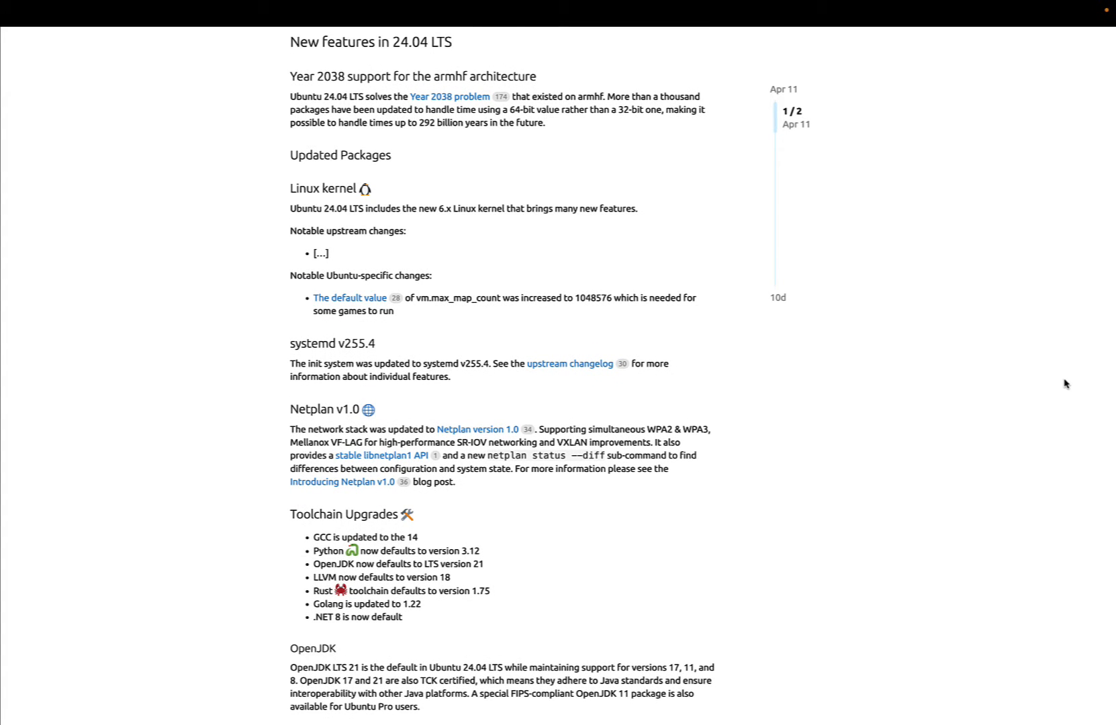
scroll("down", 3)
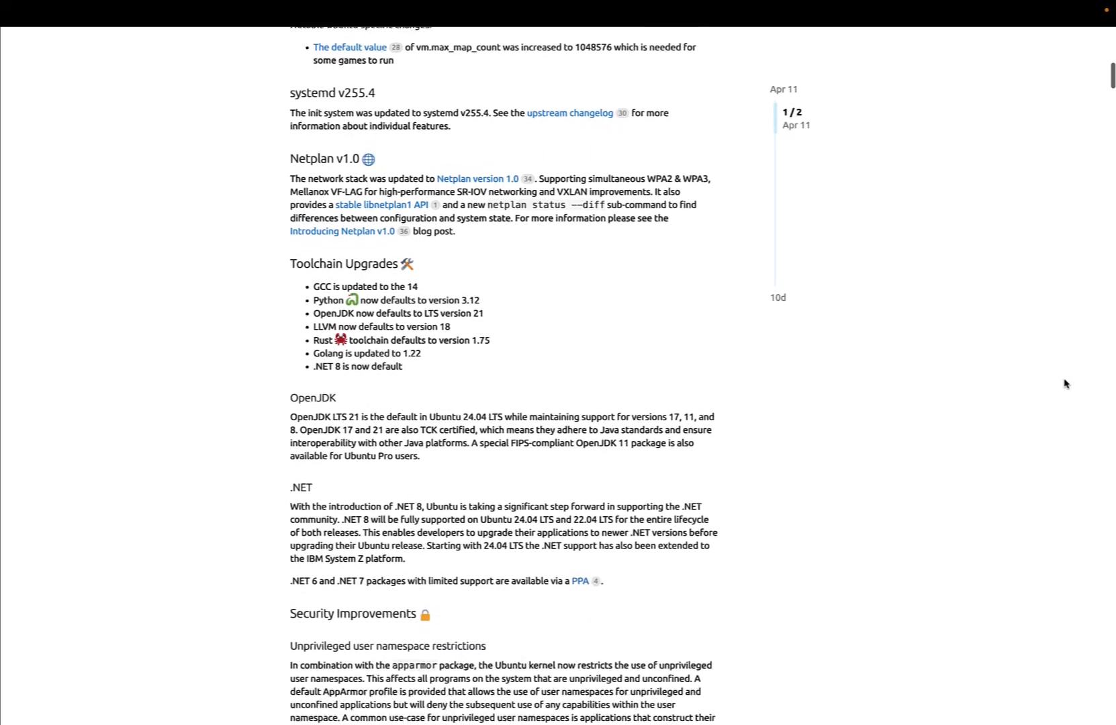
scroll("down", 3)
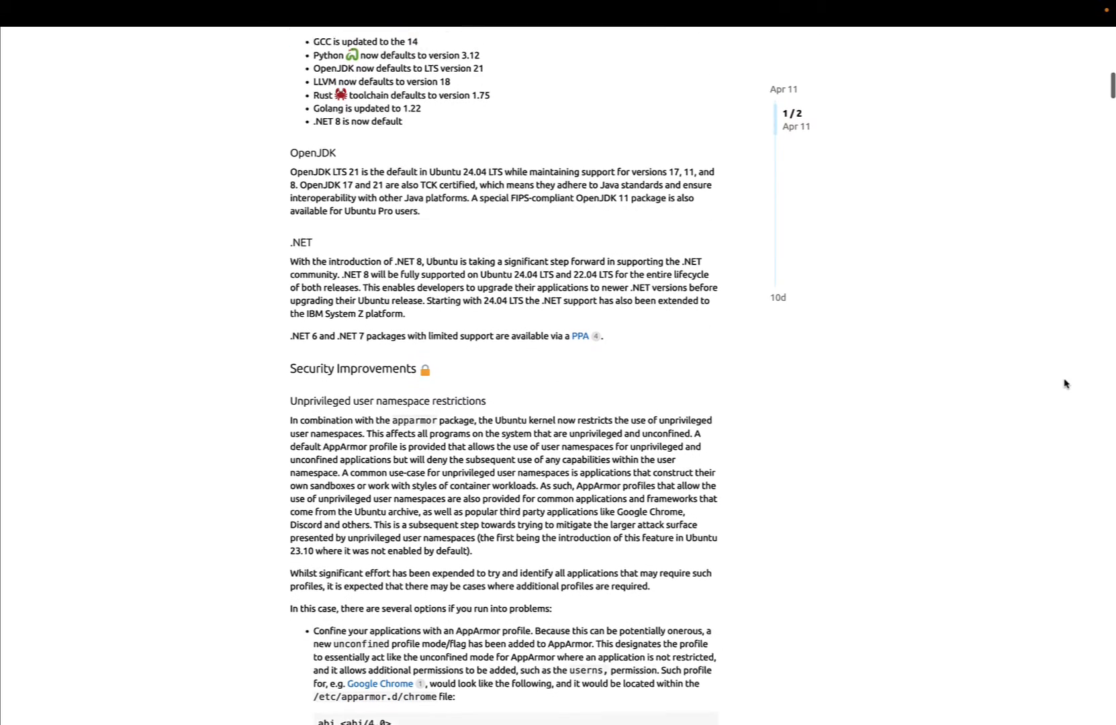
scroll("down", 3)
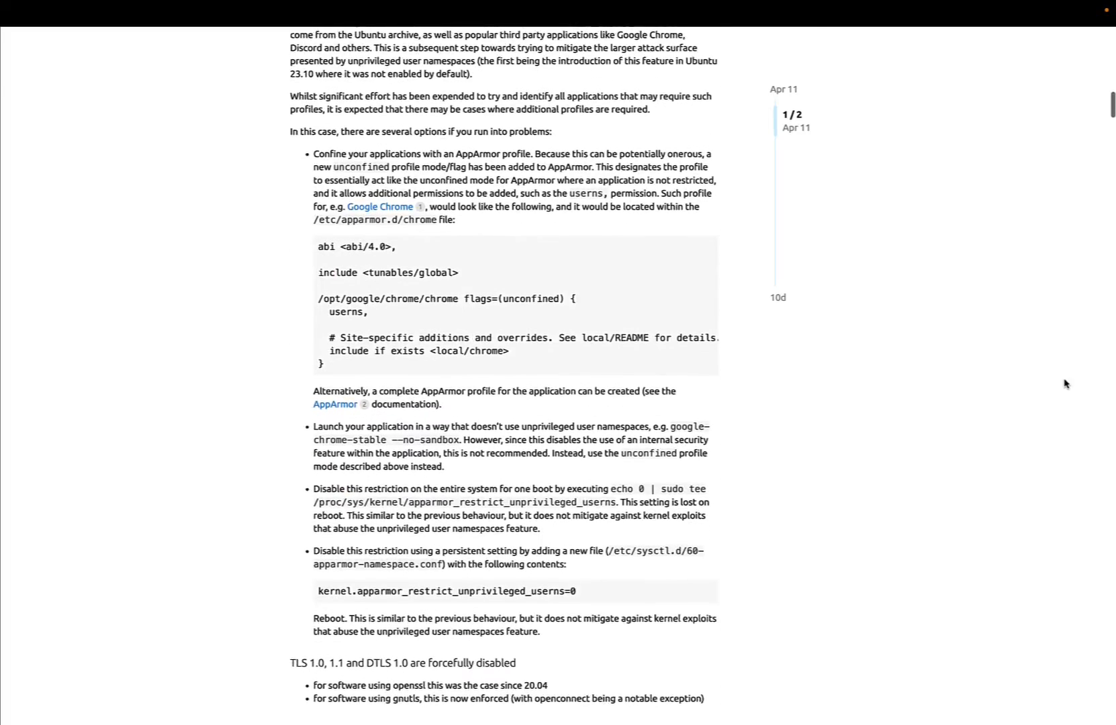
scroll("down", 3)
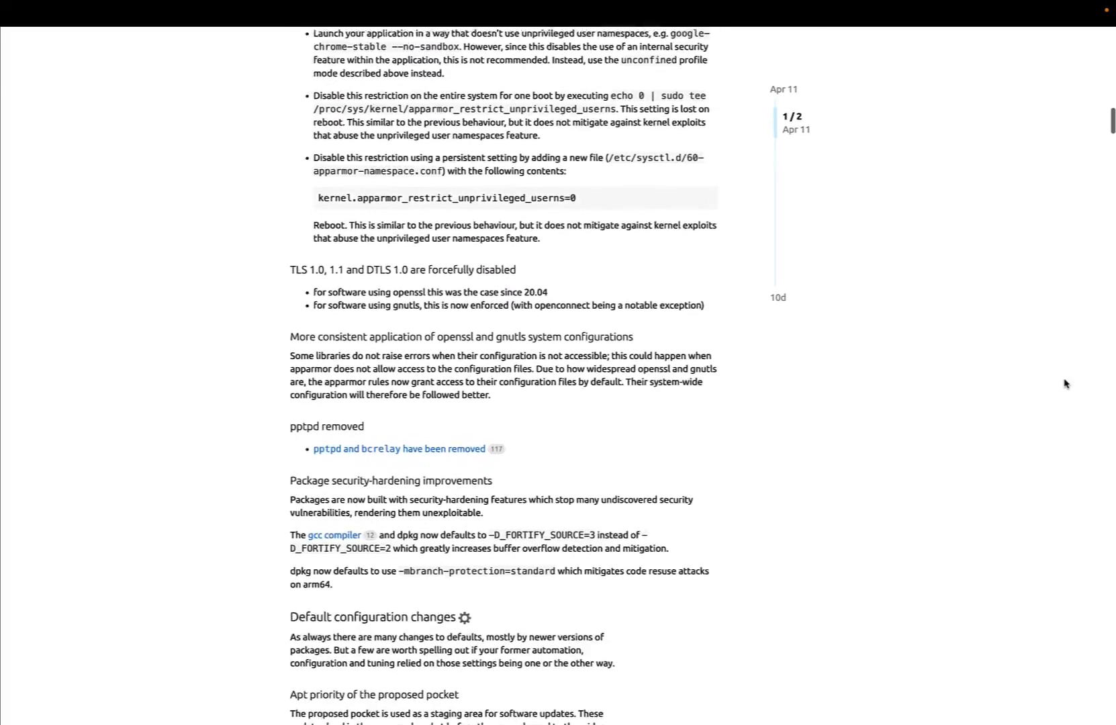
scroll("down", 3)
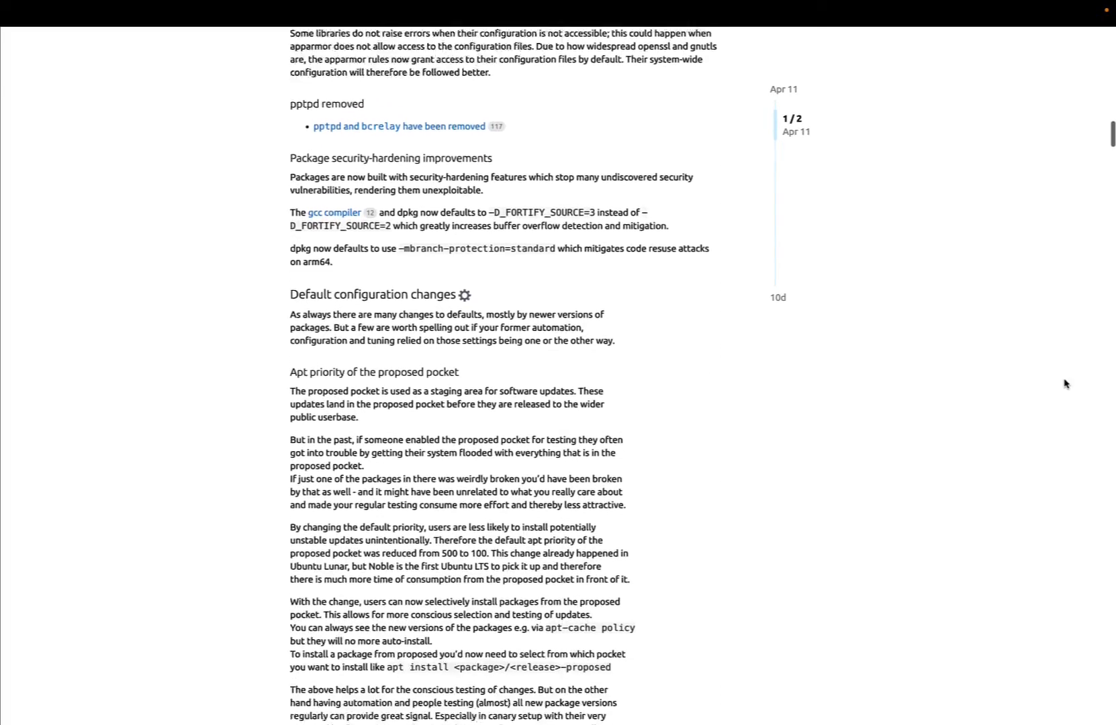
scroll("down", 3)
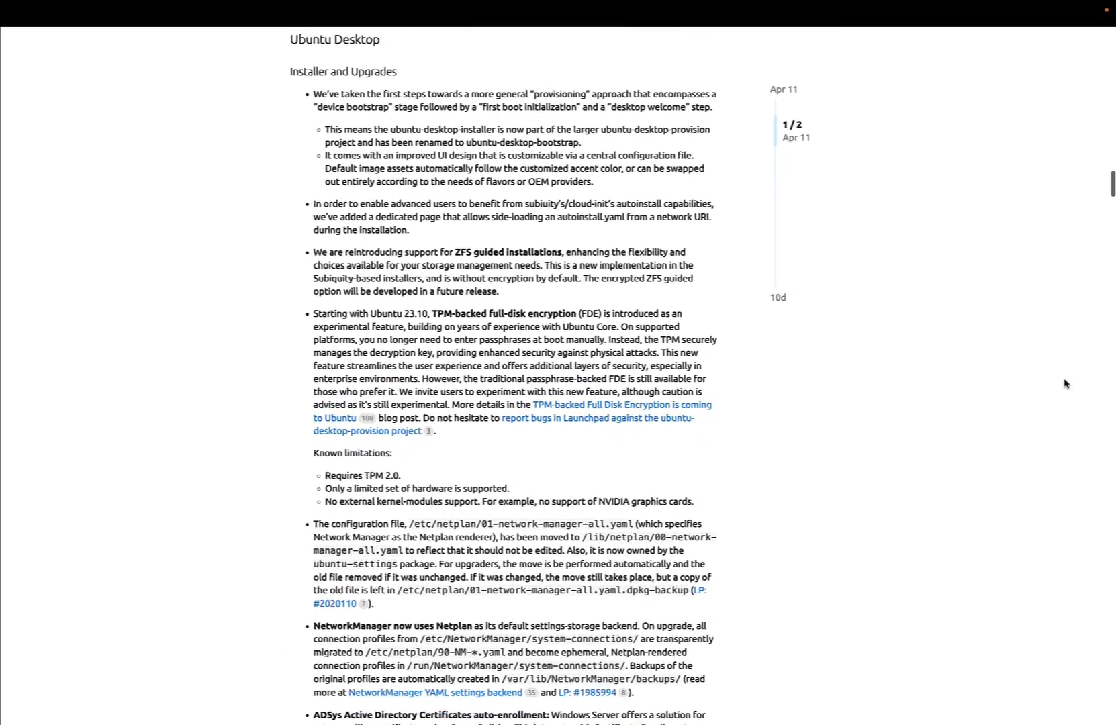
scroll("down", 3)
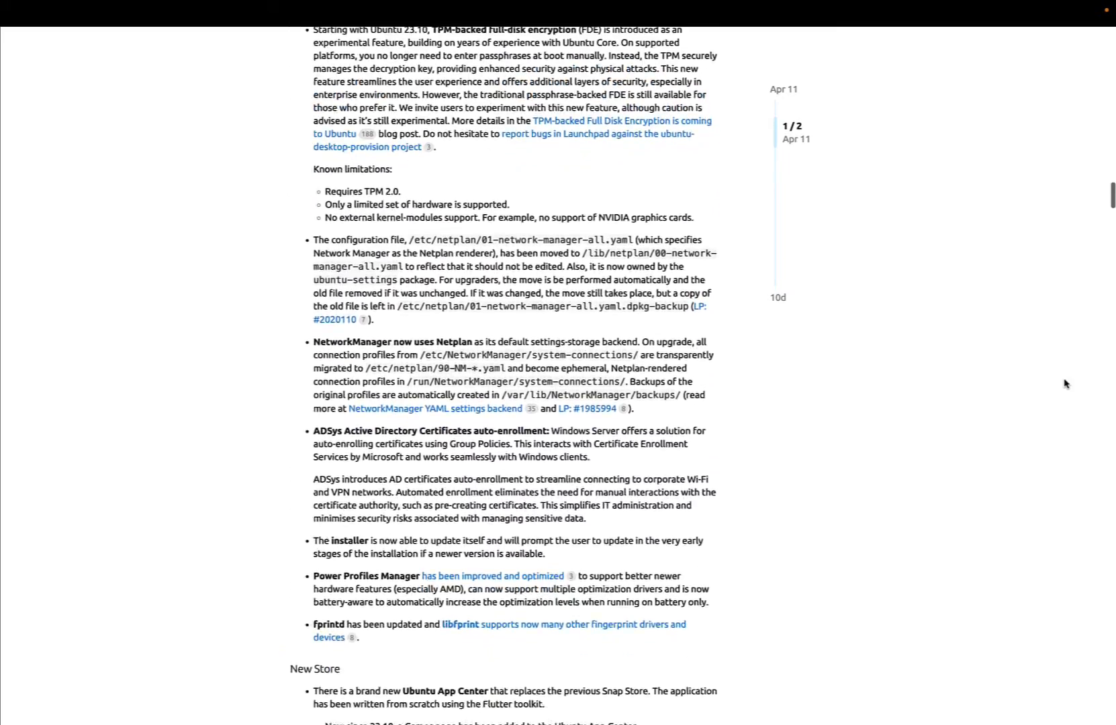
scroll("down", 3)
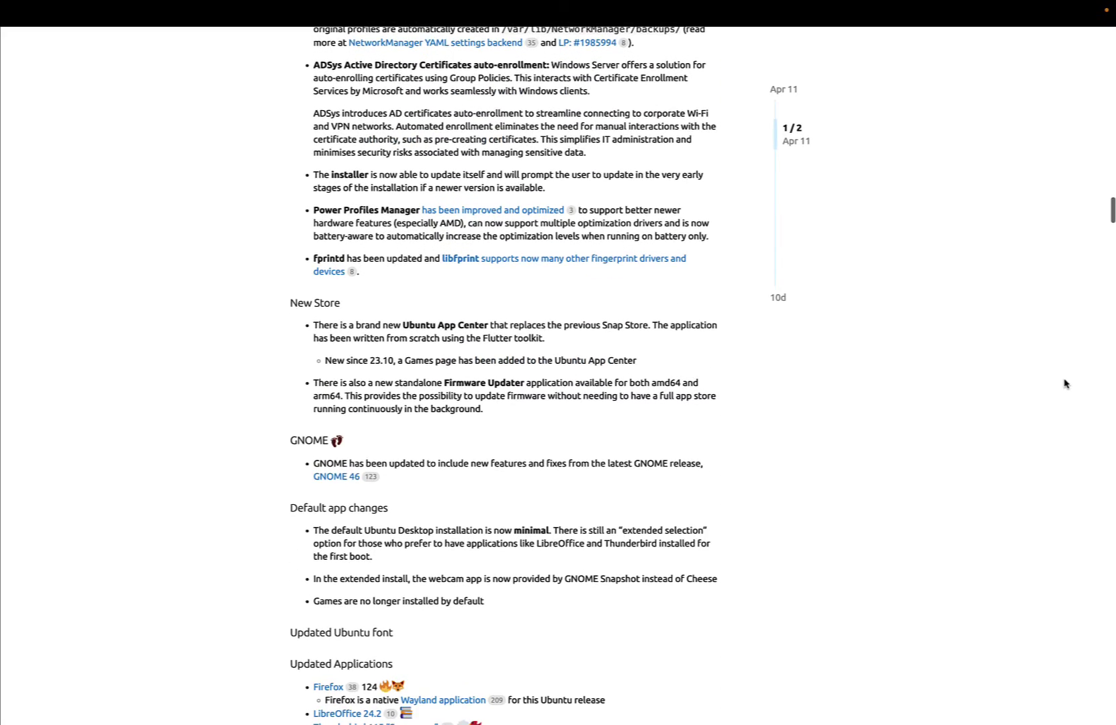
scroll("down", 3)
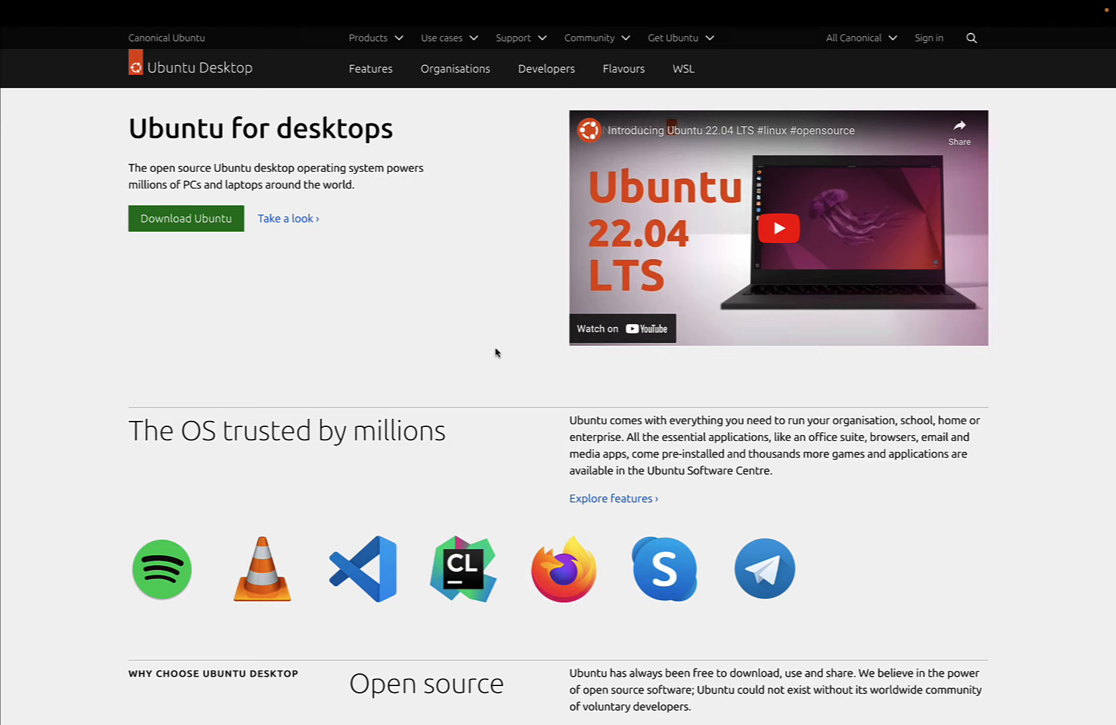
- Read the Ubuntu for desktops page down to 'Get started with Ubuntu today'
scroll("down", 3)
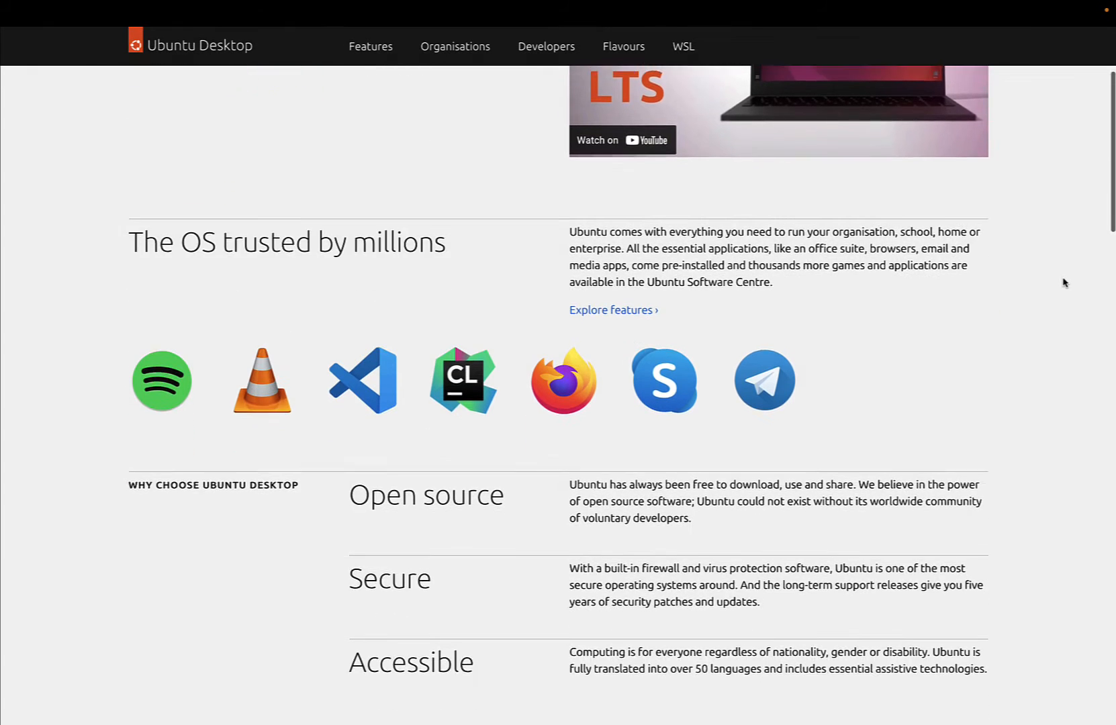
scroll("down", 3)
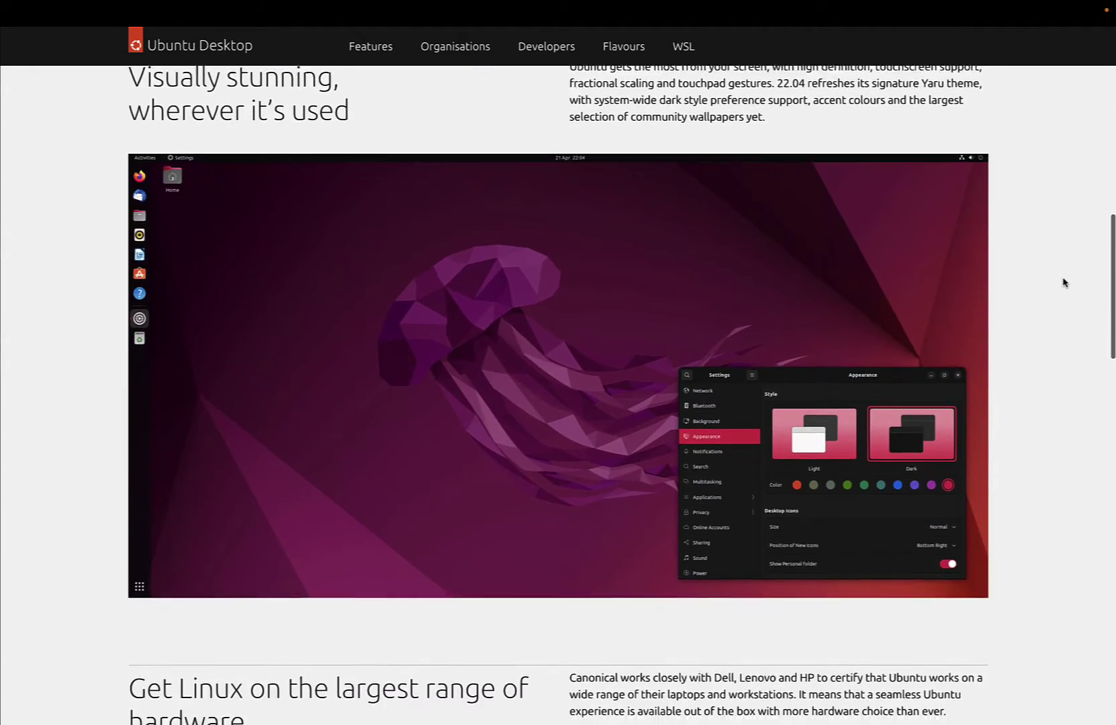
scroll("down", 3)
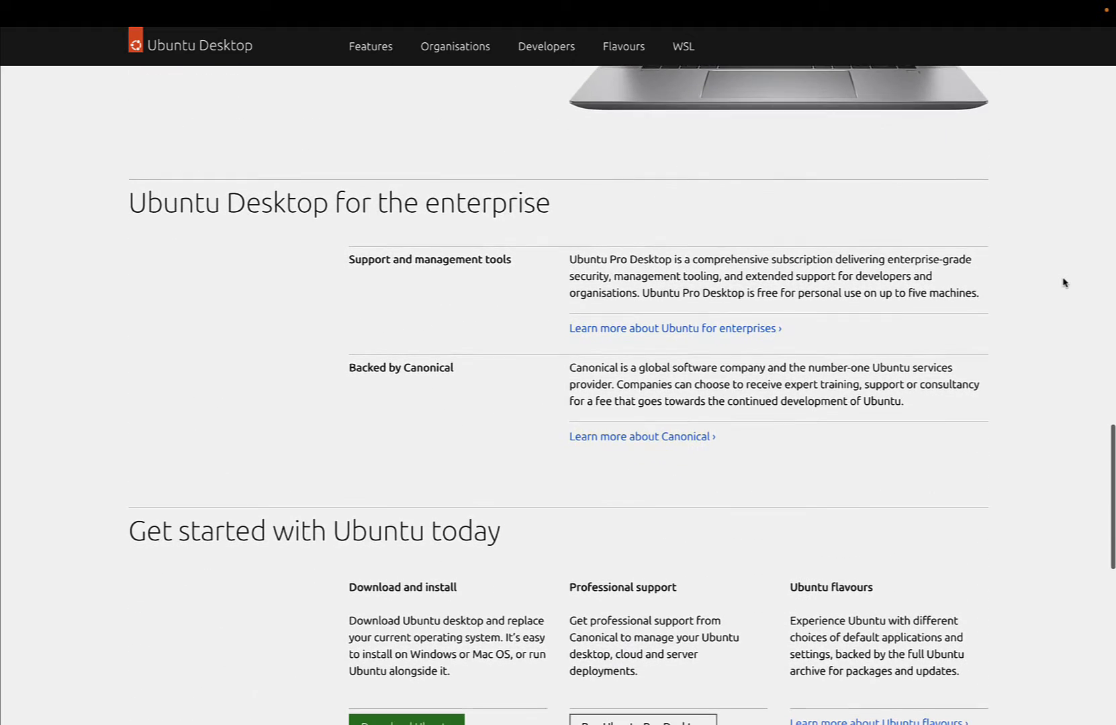
scroll("down", 3)
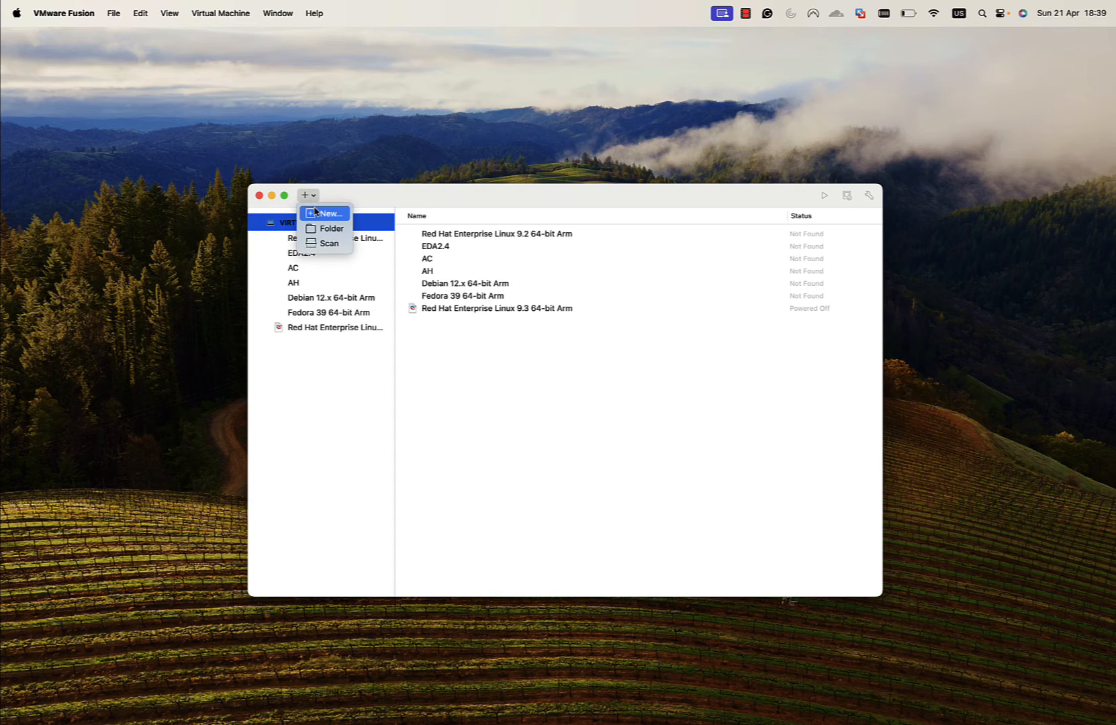
- Create a new VM installing from the noble-desktop-arm64.iso disc image
left_click(327, 213)
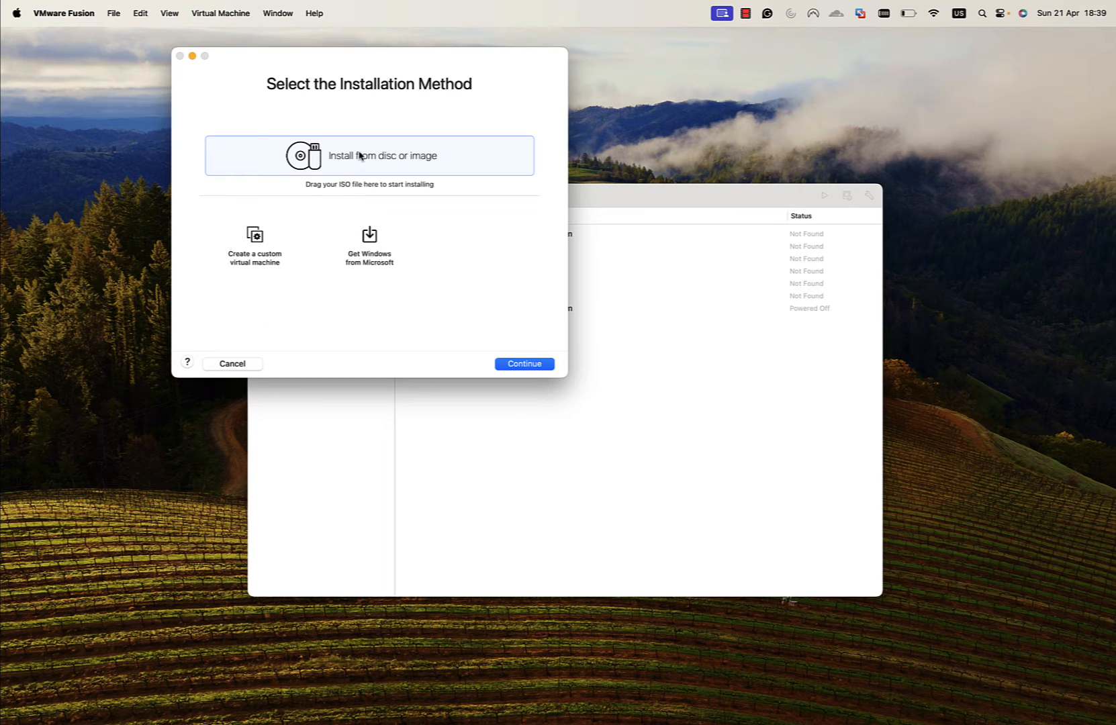
left_click(369, 155)
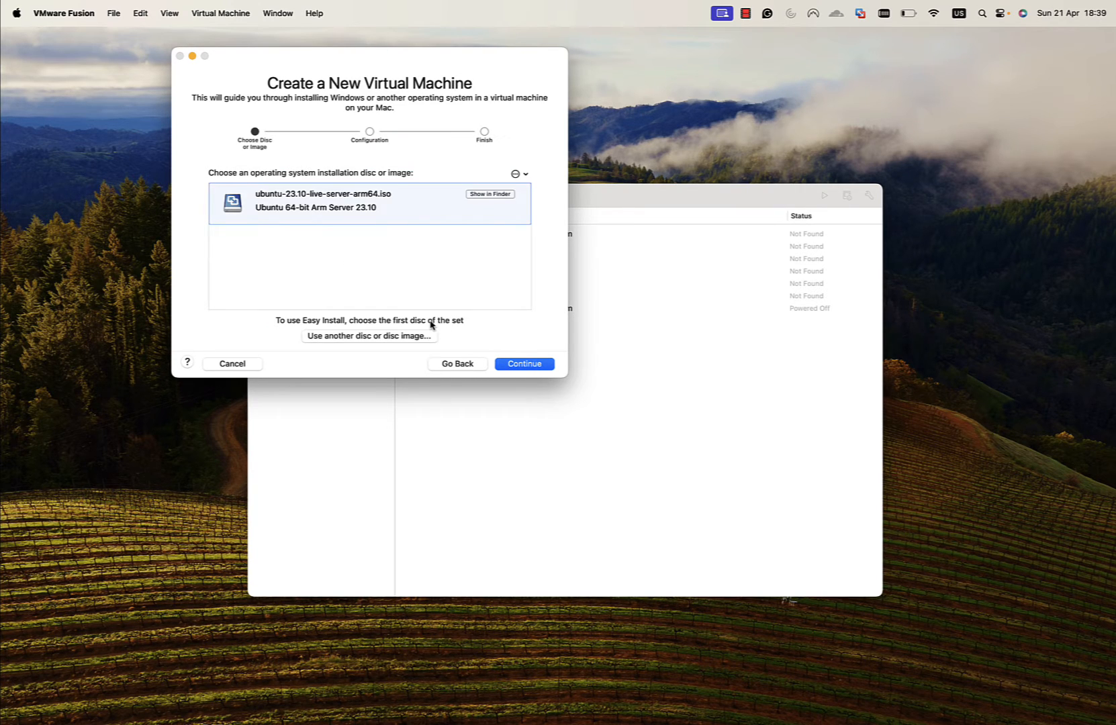
mouse_move(477, 255)
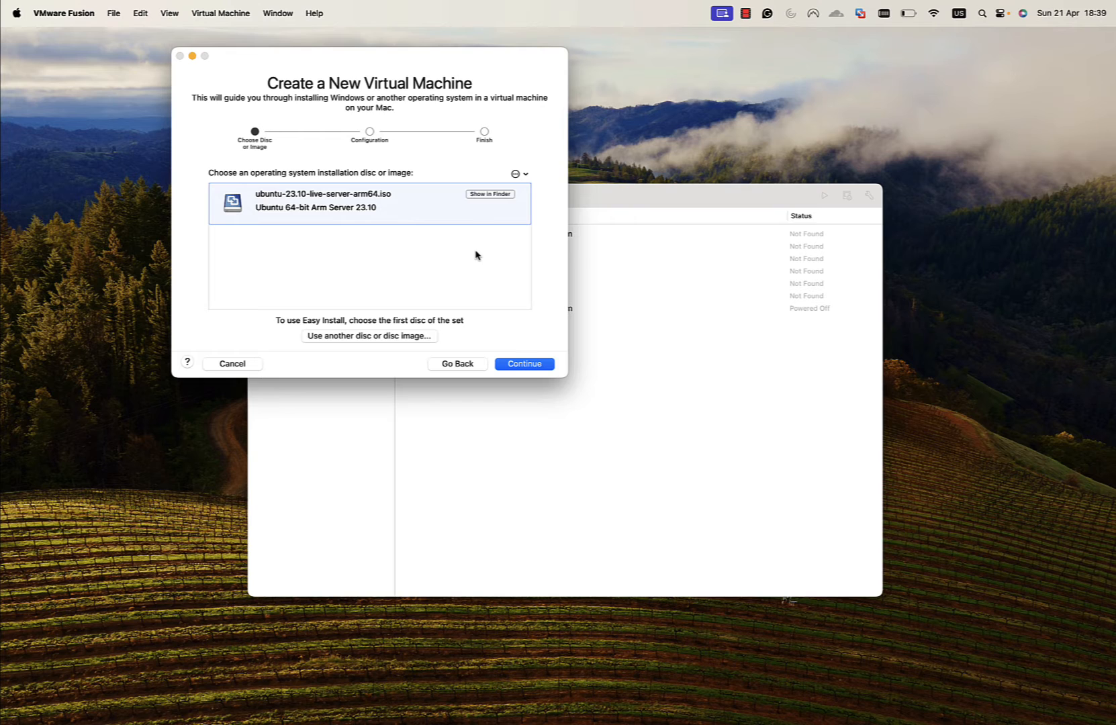
left_click(369, 335)
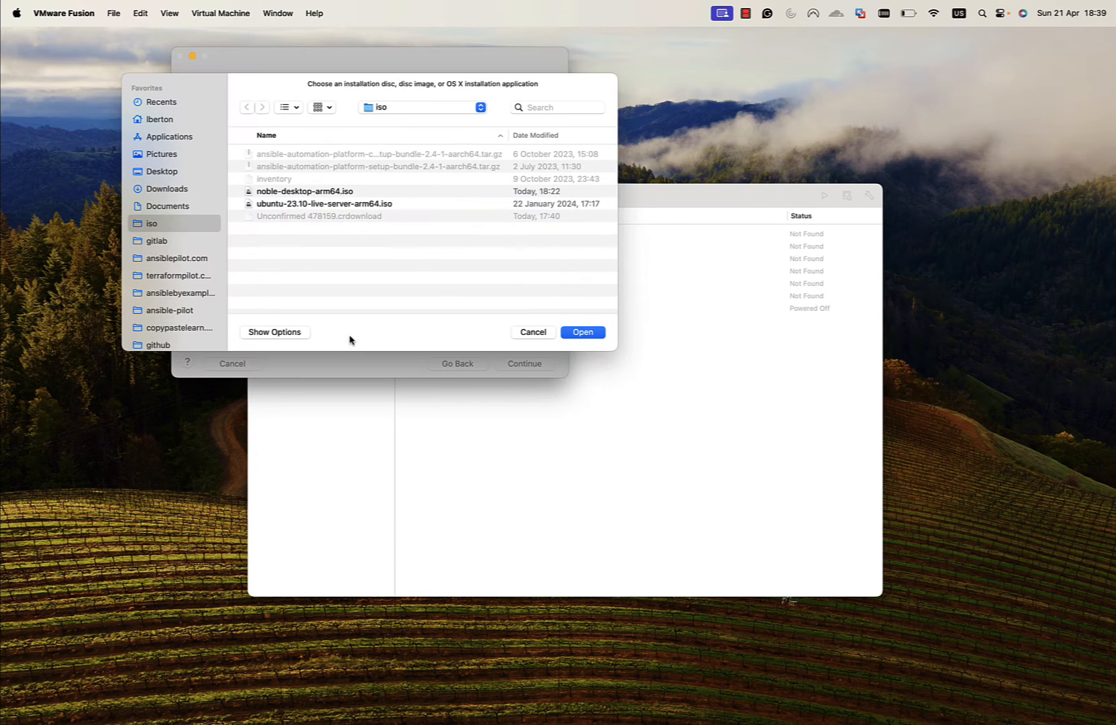
left_click(305, 190)
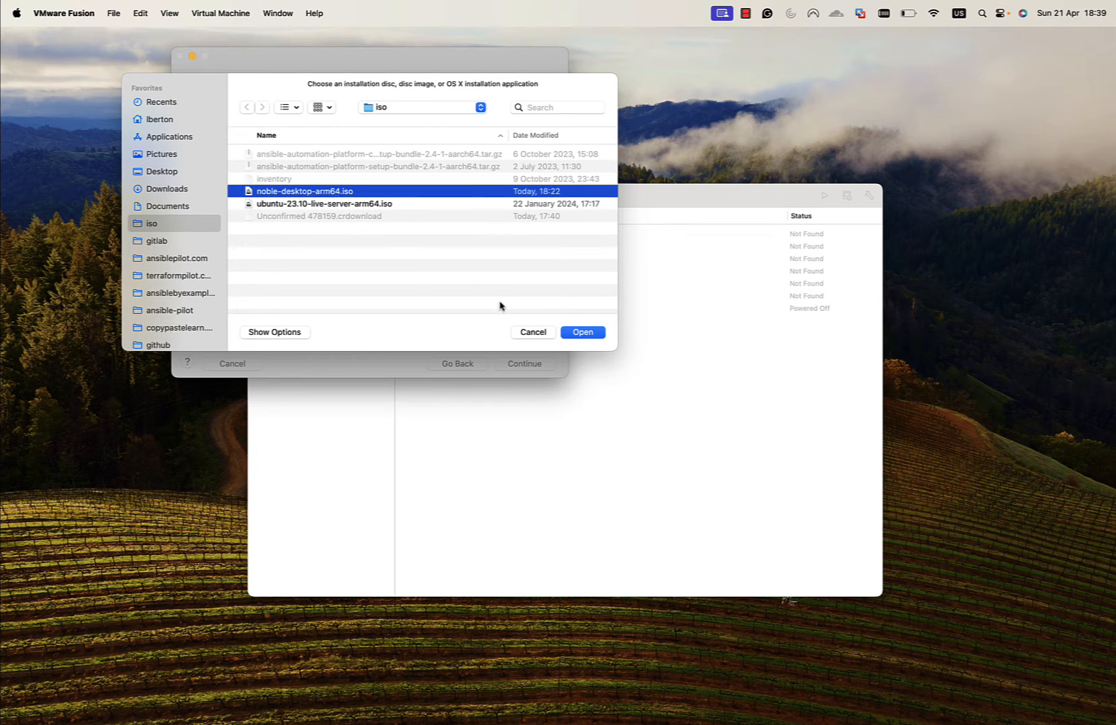
left_click(582, 332)
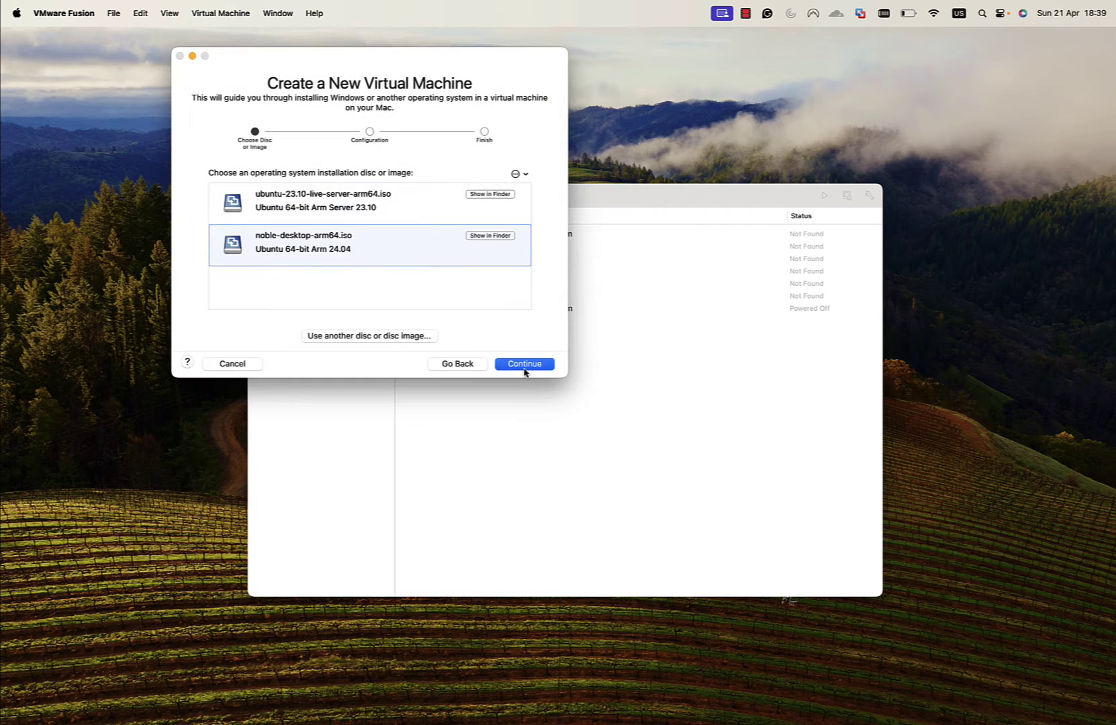
- Continue to the summary and save the VM as Ubuntu 64-bit Arm 24.04
left_click(524, 364)
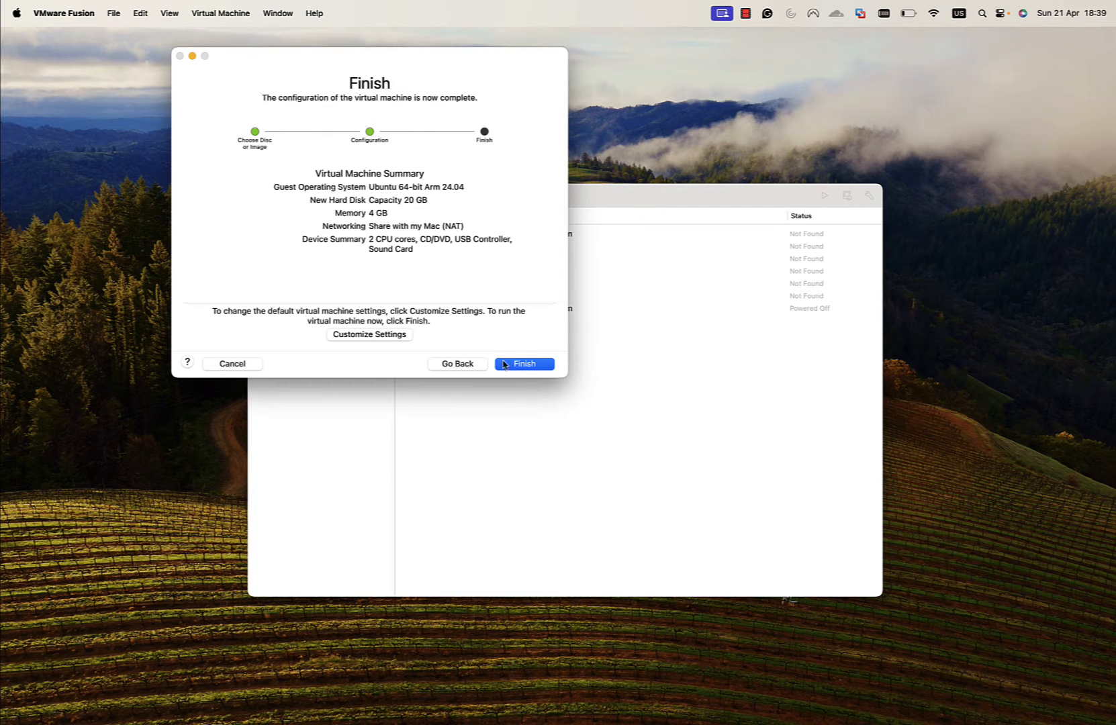
mouse_move(369, 334)
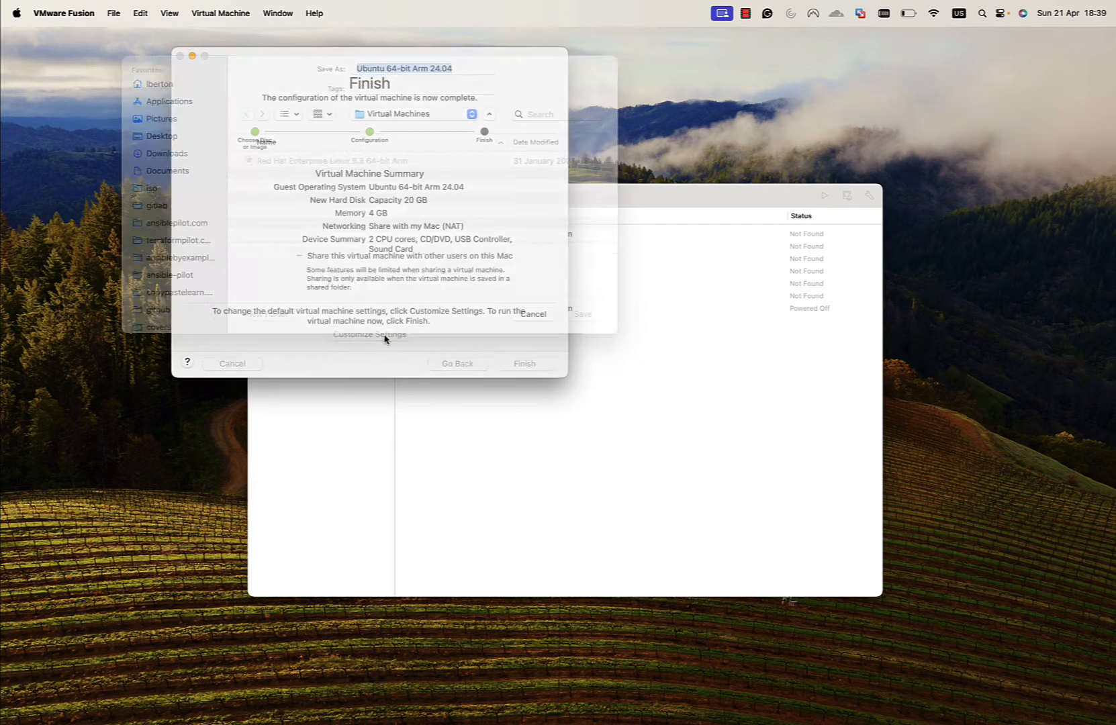
left_click(532, 314)
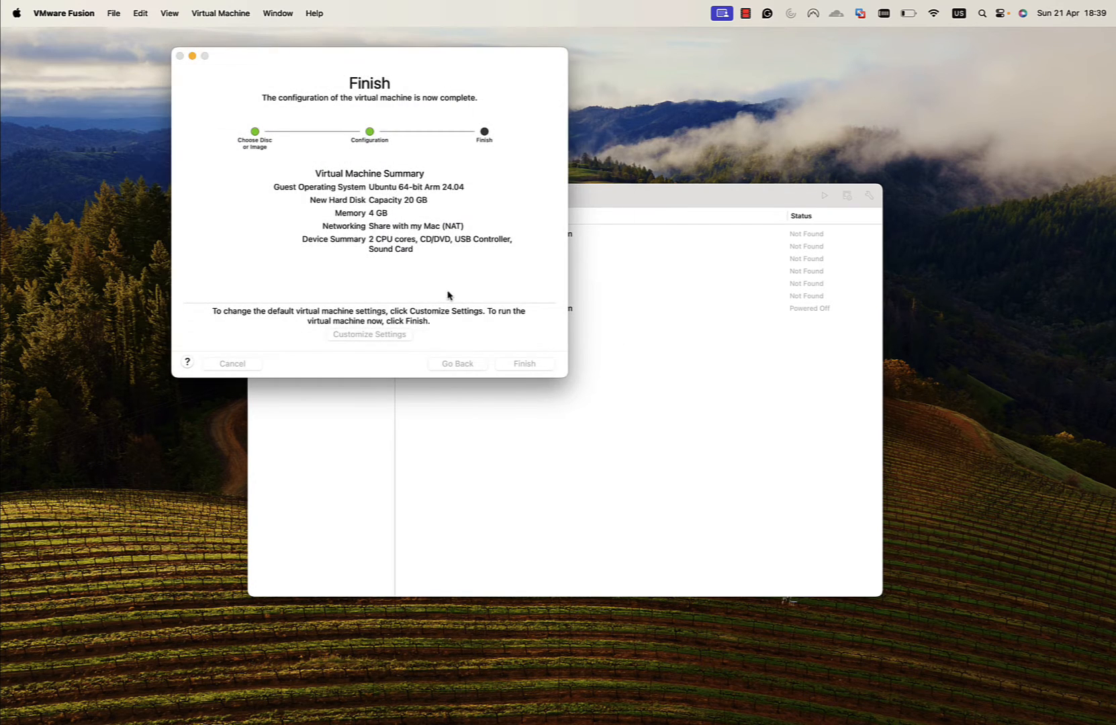
- Set Processors & Memory to 2 cores with 4096 MB and close the VM settings
left_click(369, 334)
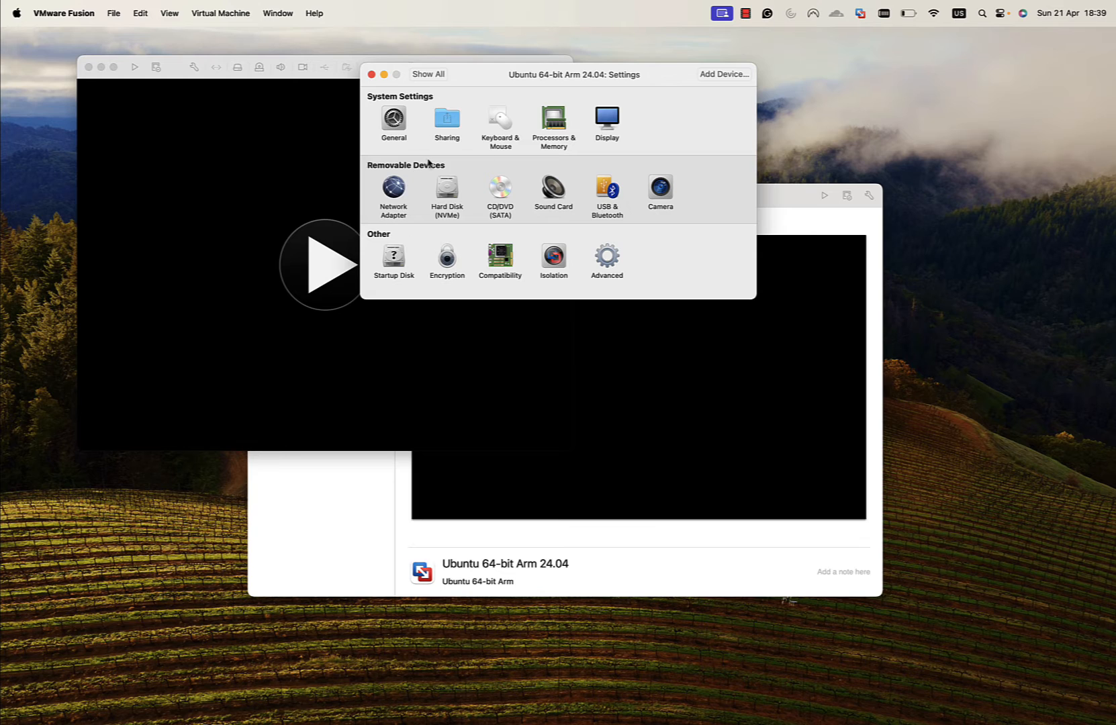
left_click(554, 121)
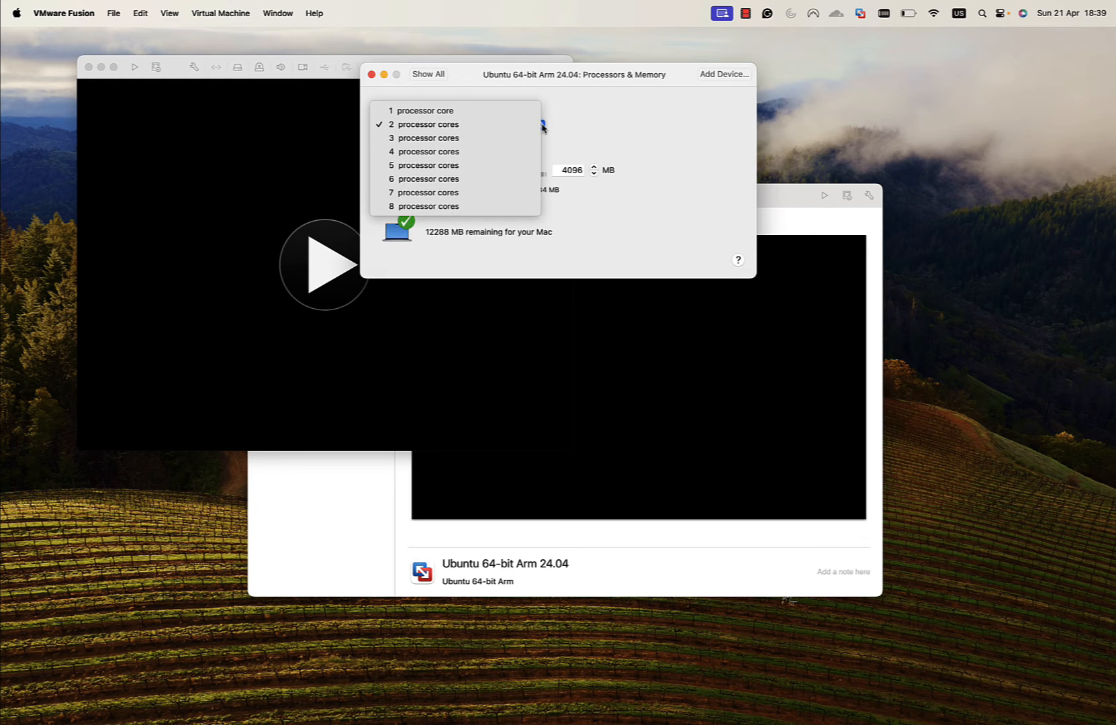
left_click(429, 124)
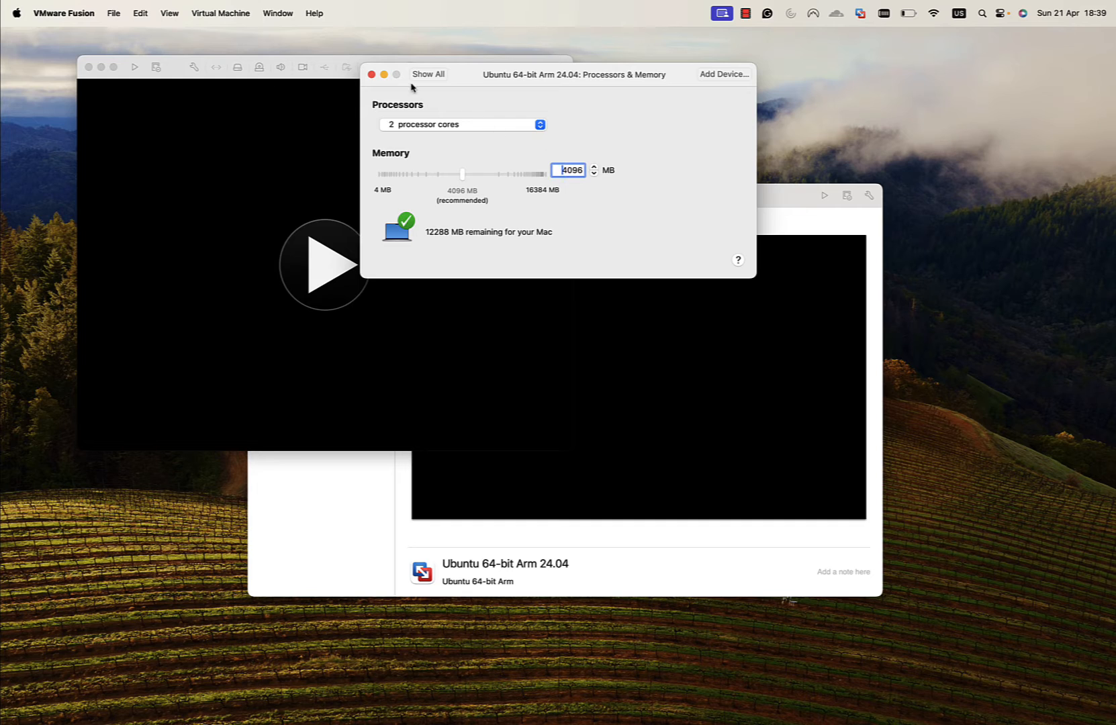
left_click(371, 74)
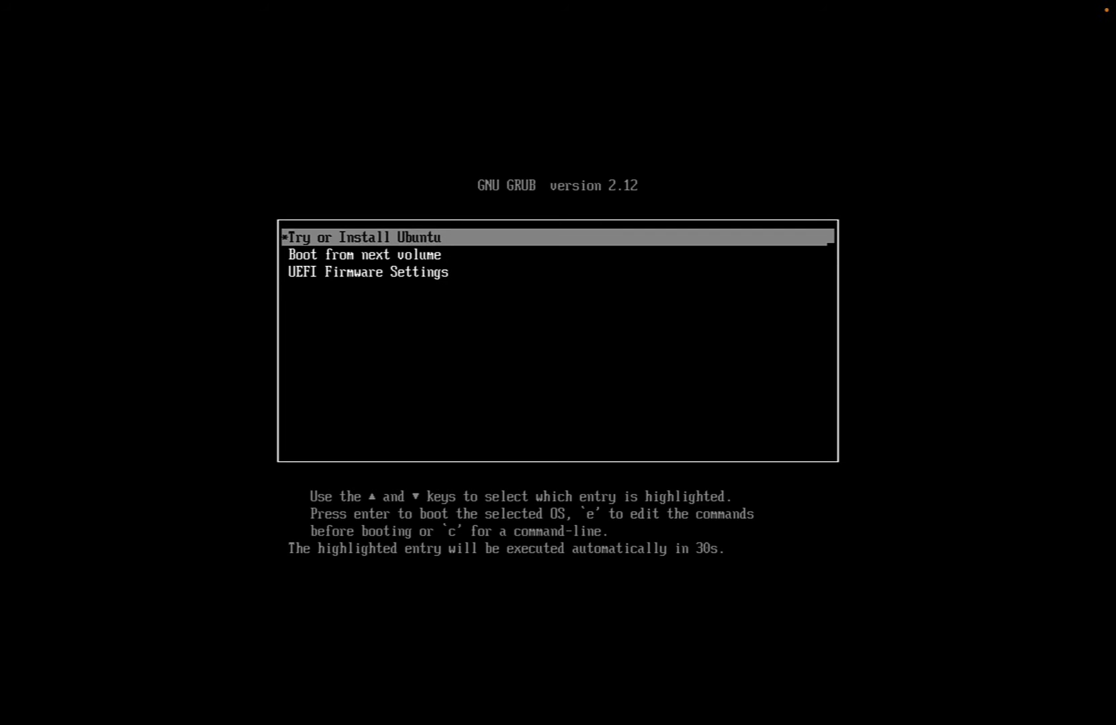
- Boot the Try or Install Ubuntu entry from the GRUB menu
key("Return")
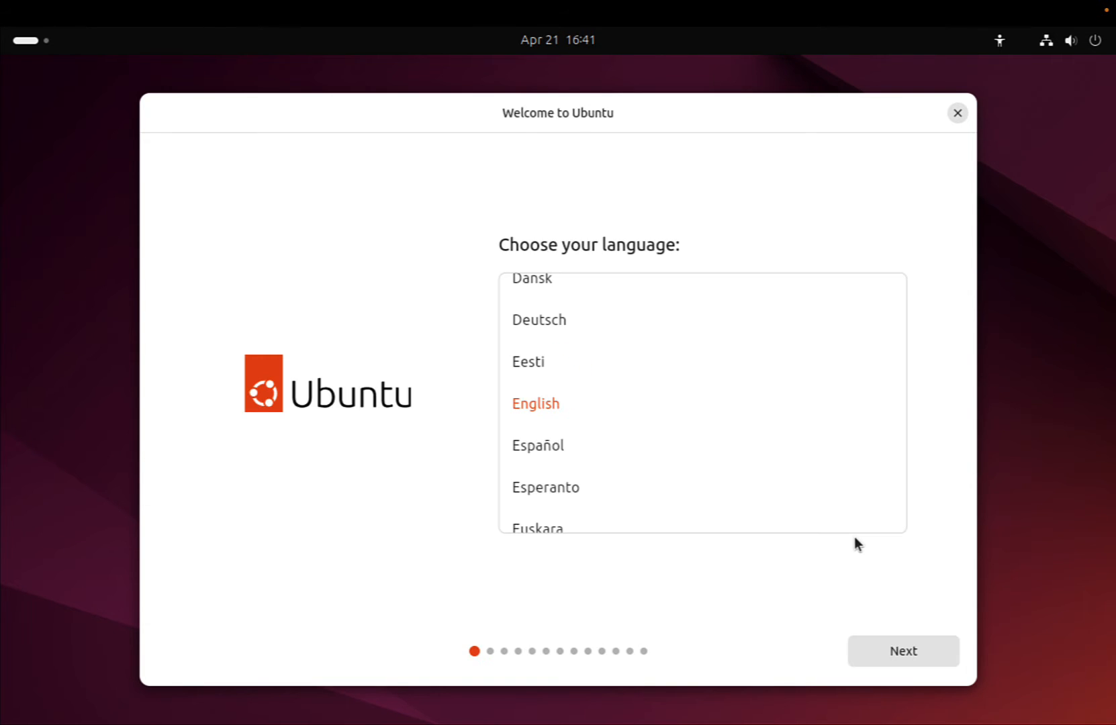
- Keep English, accessibility and wired connection defaults, update the installer and close it
scroll("down", 3)
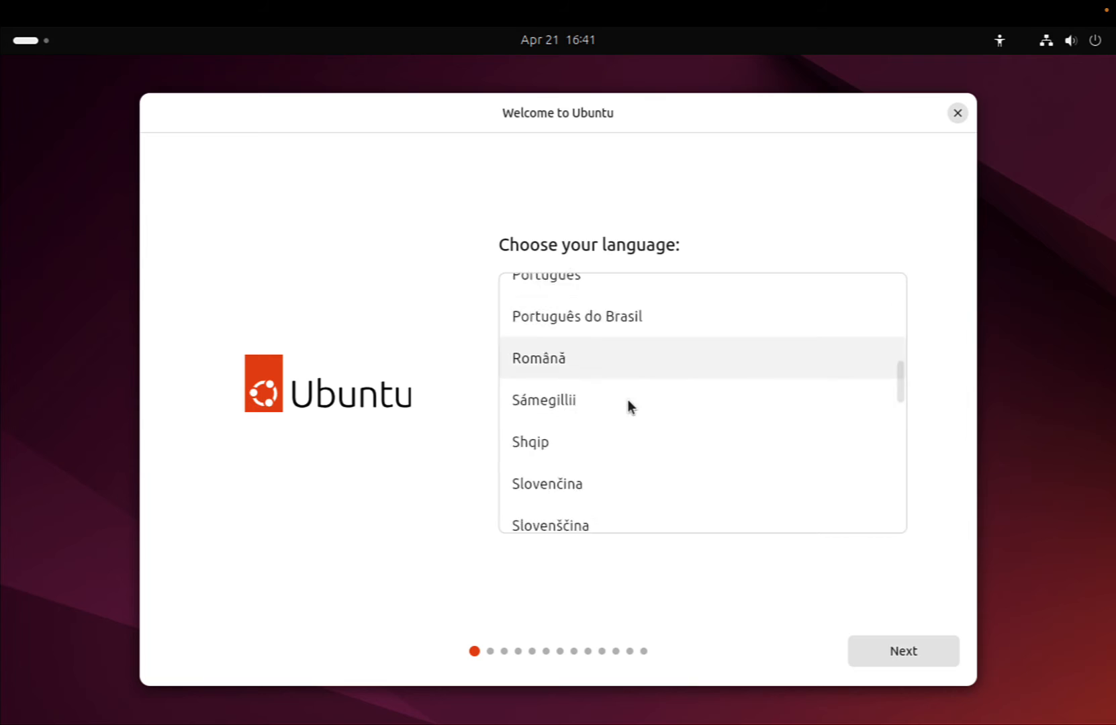
left_click(901, 649)
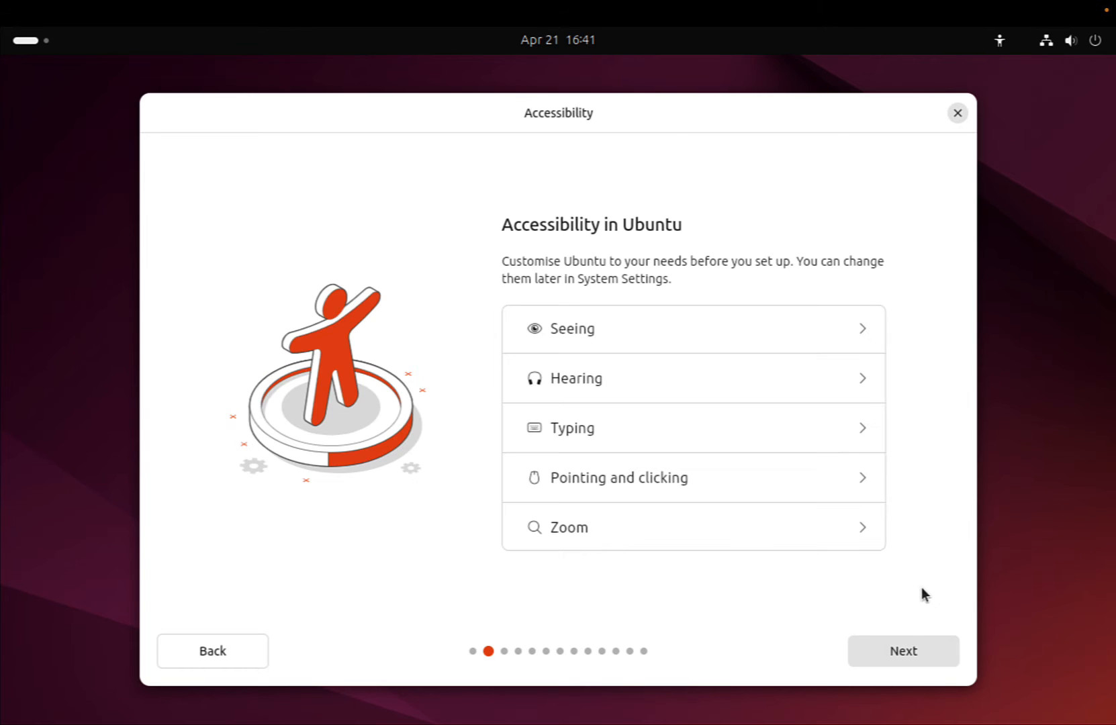
left_click(901, 650)
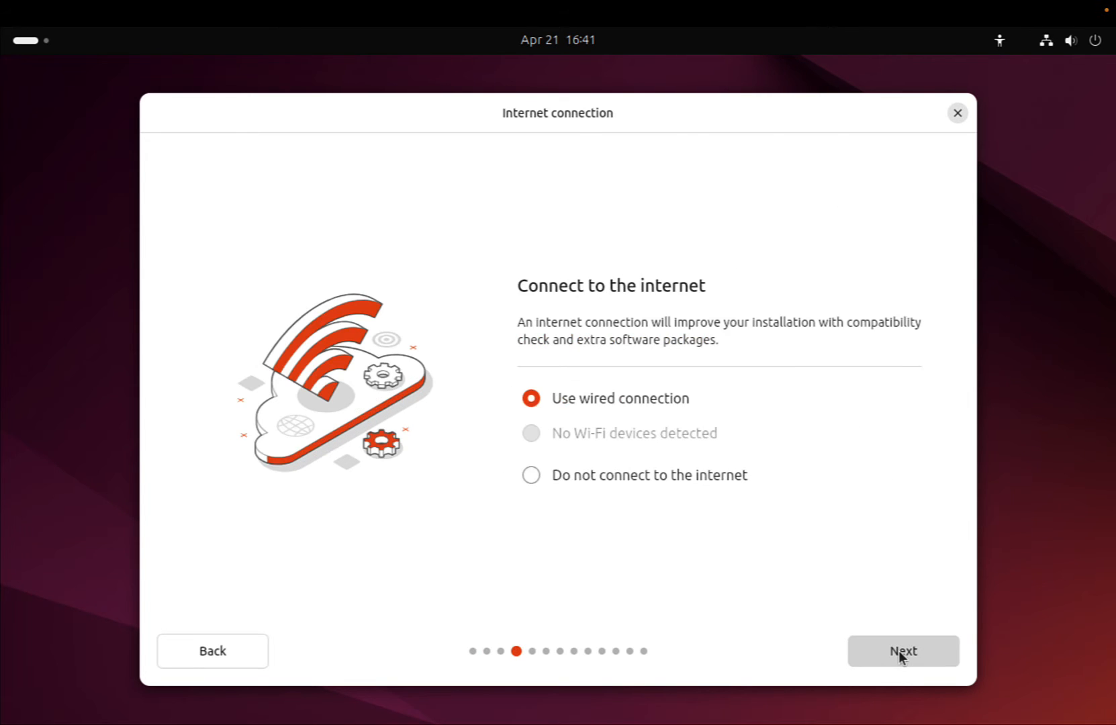
left_click(901, 650)
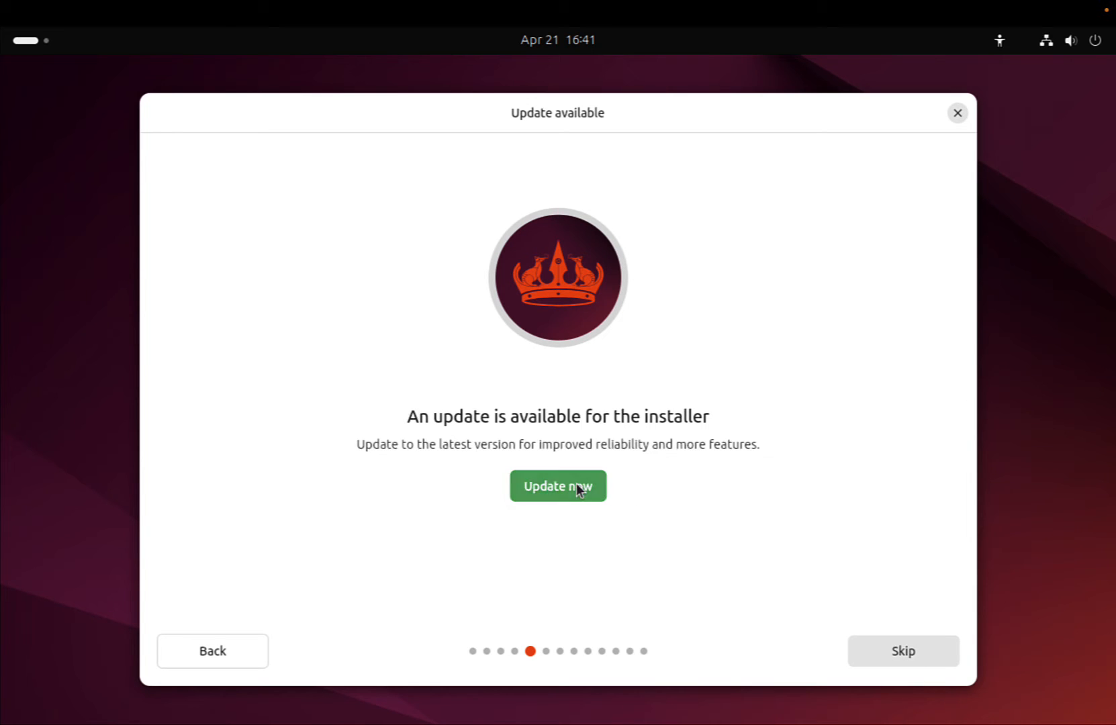
left_click(557, 486)
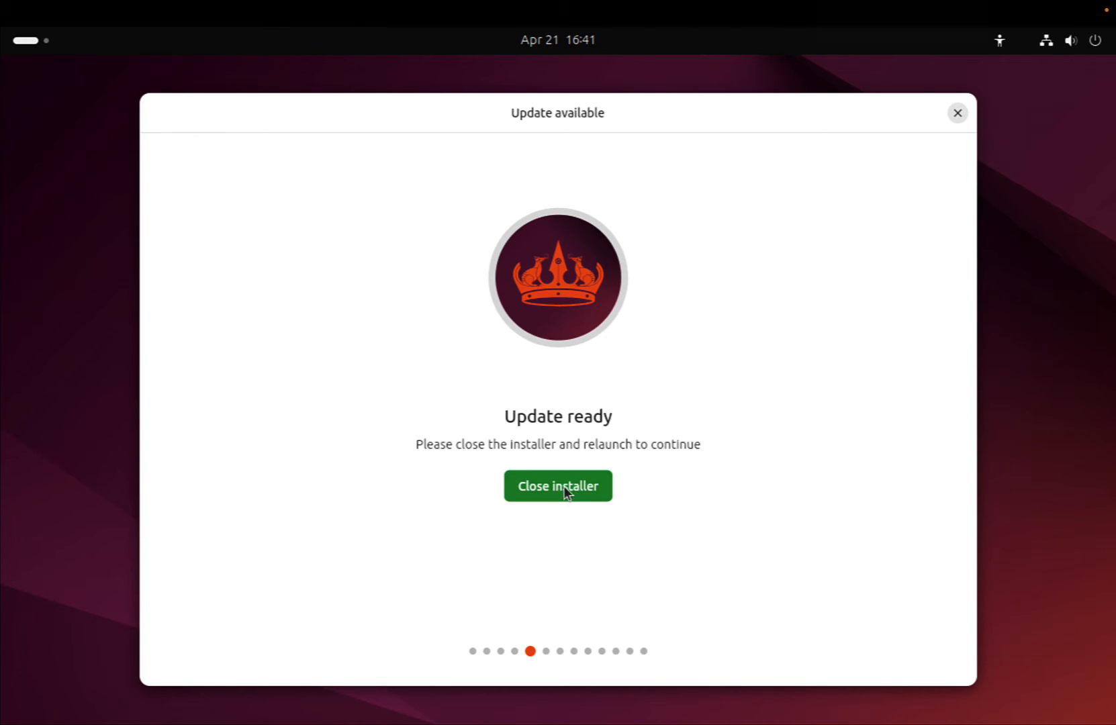
left_click(557, 486)
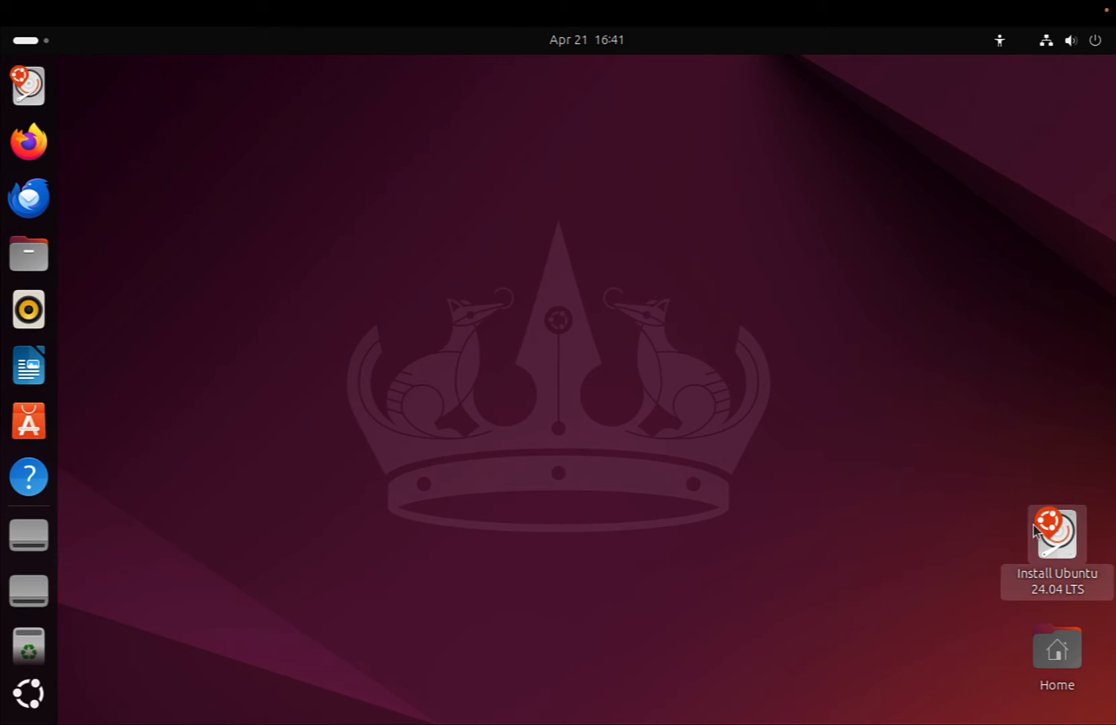
- Relaunch Install Ubuntu 24.04 LTS and keep defaults through language, keyboard, install type, apps and Erase disk
left_click(1056, 533)
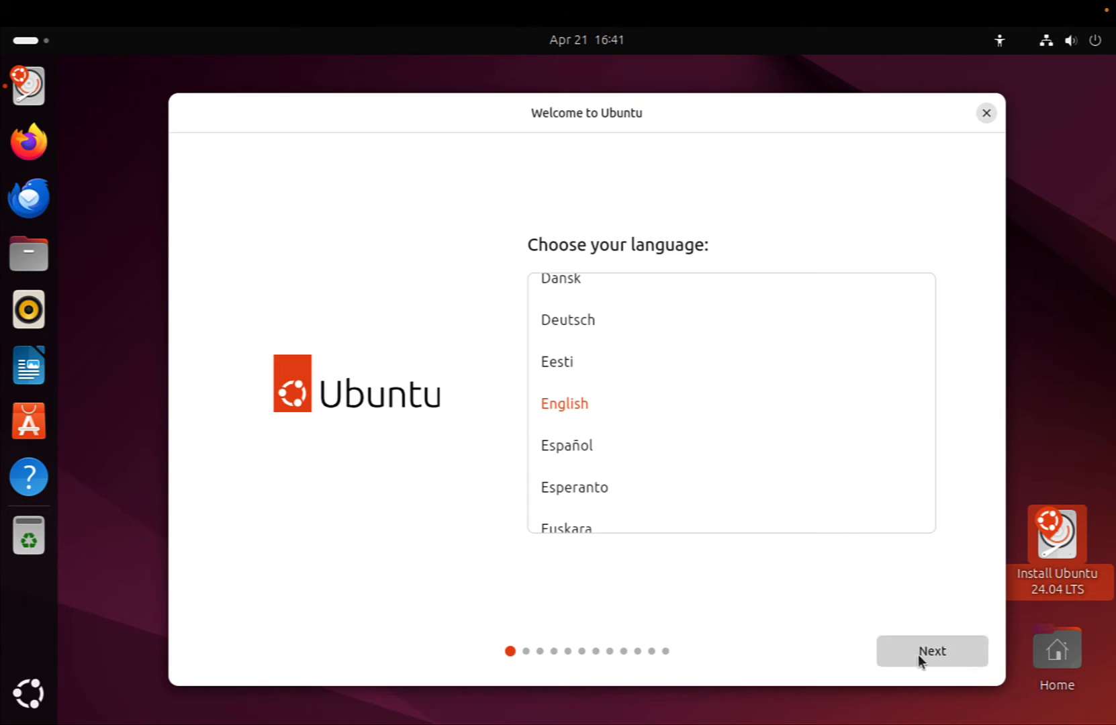
left_click(931, 649)
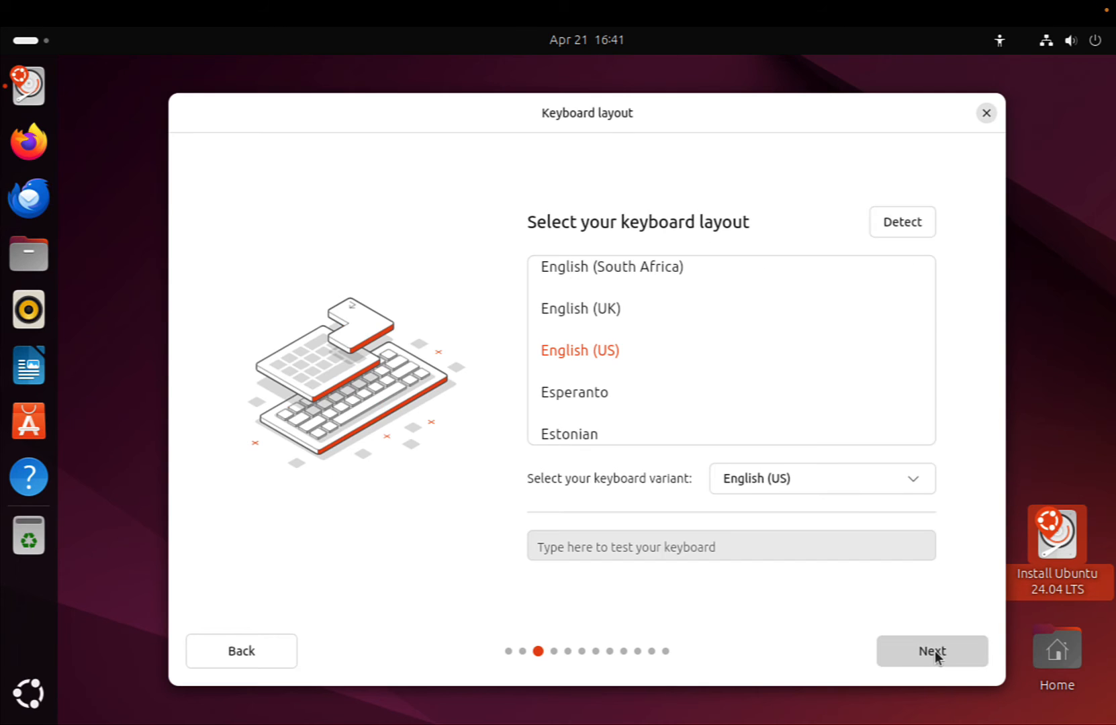
left_click(930, 650)
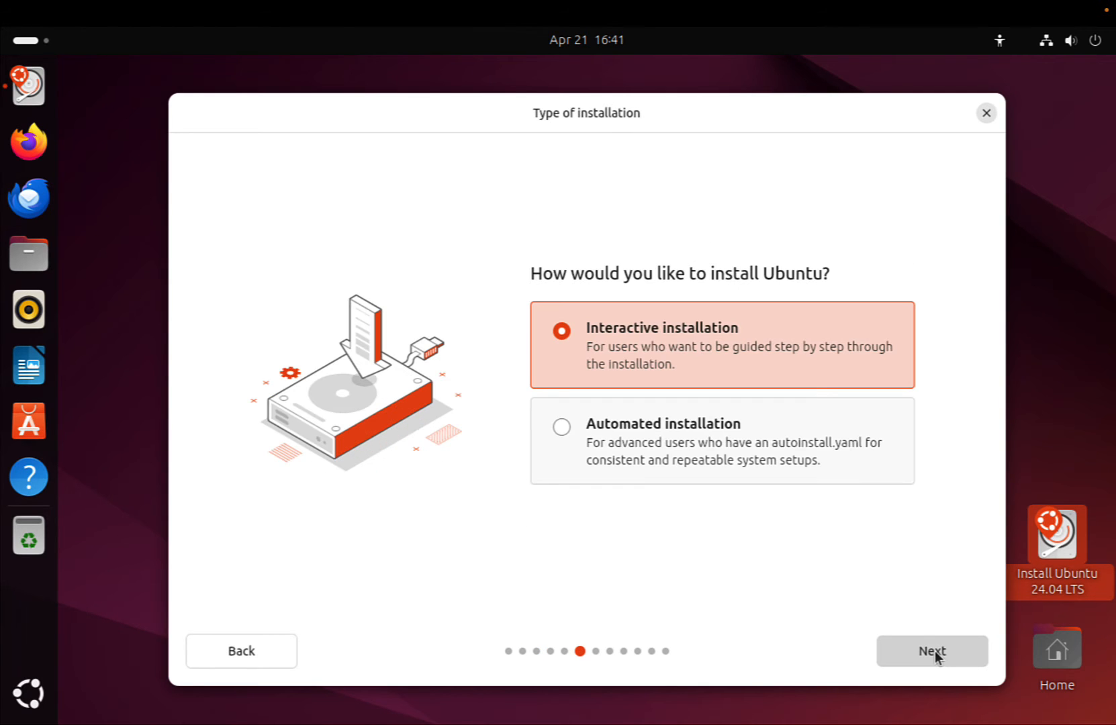
left_click(930, 650)
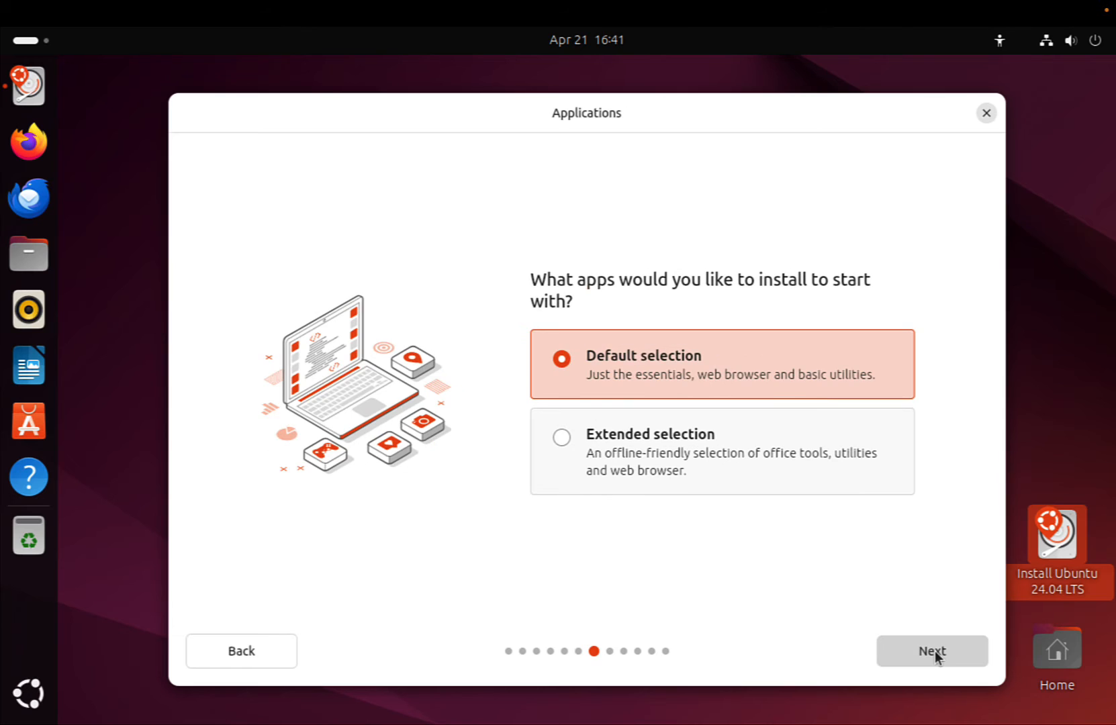
left_click(931, 650)
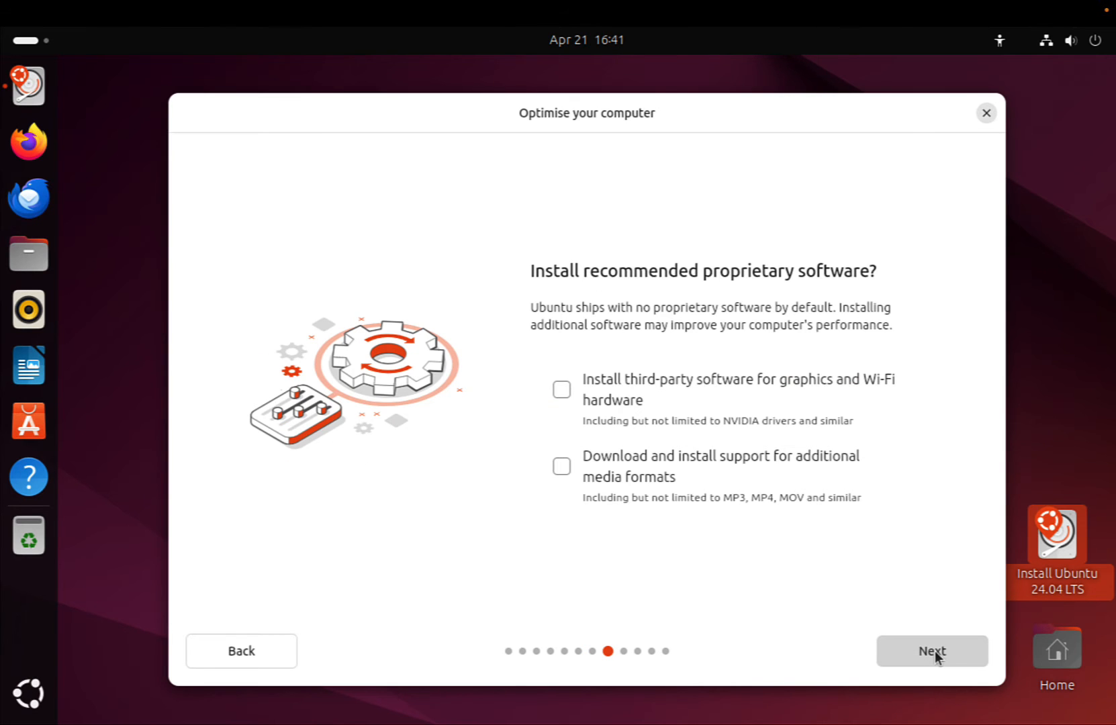
left_click(932, 650)
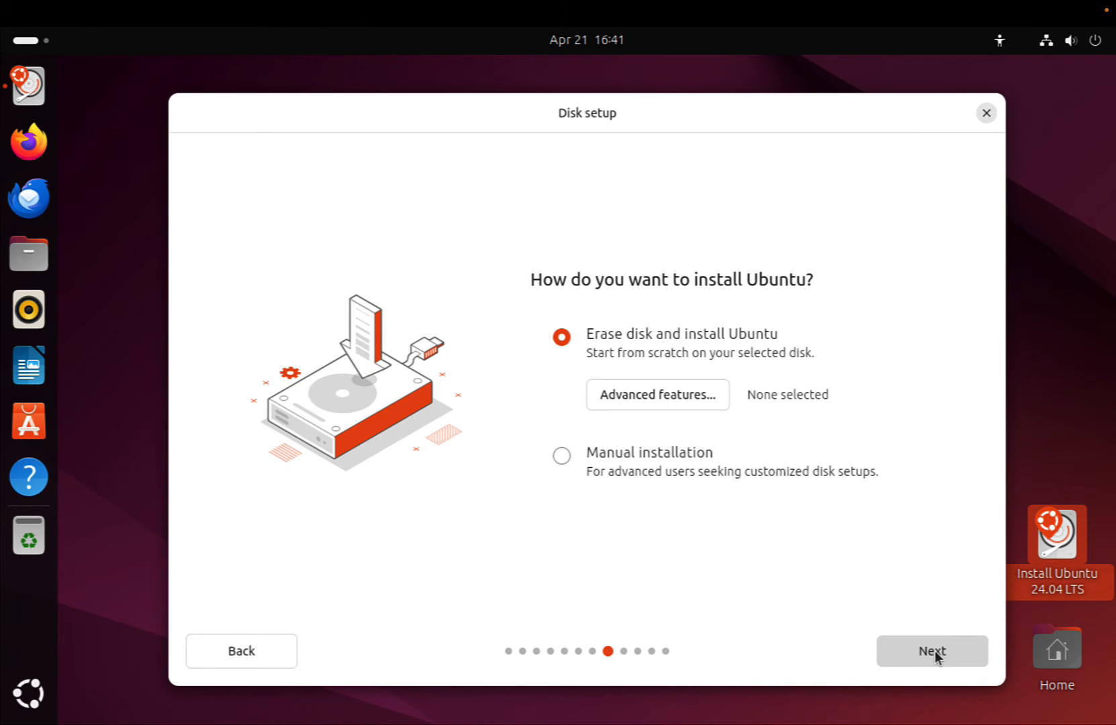
left_click(930, 650)
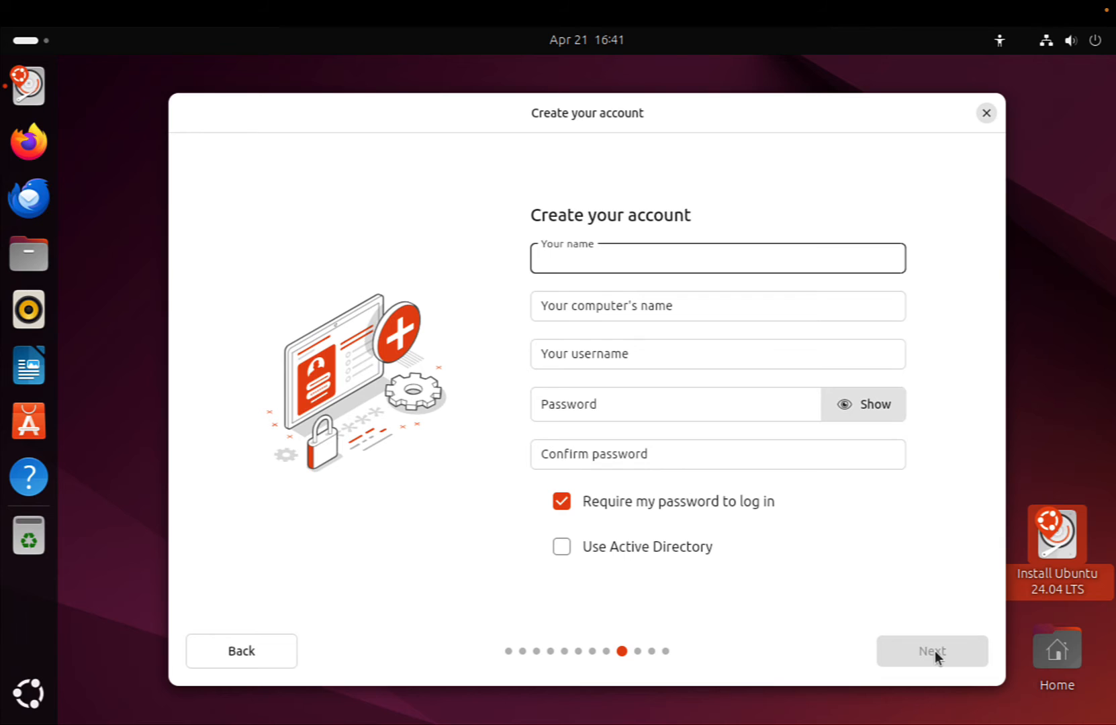
- Create the devops account with its password and accept the Europe/Prague timezone
type("d")
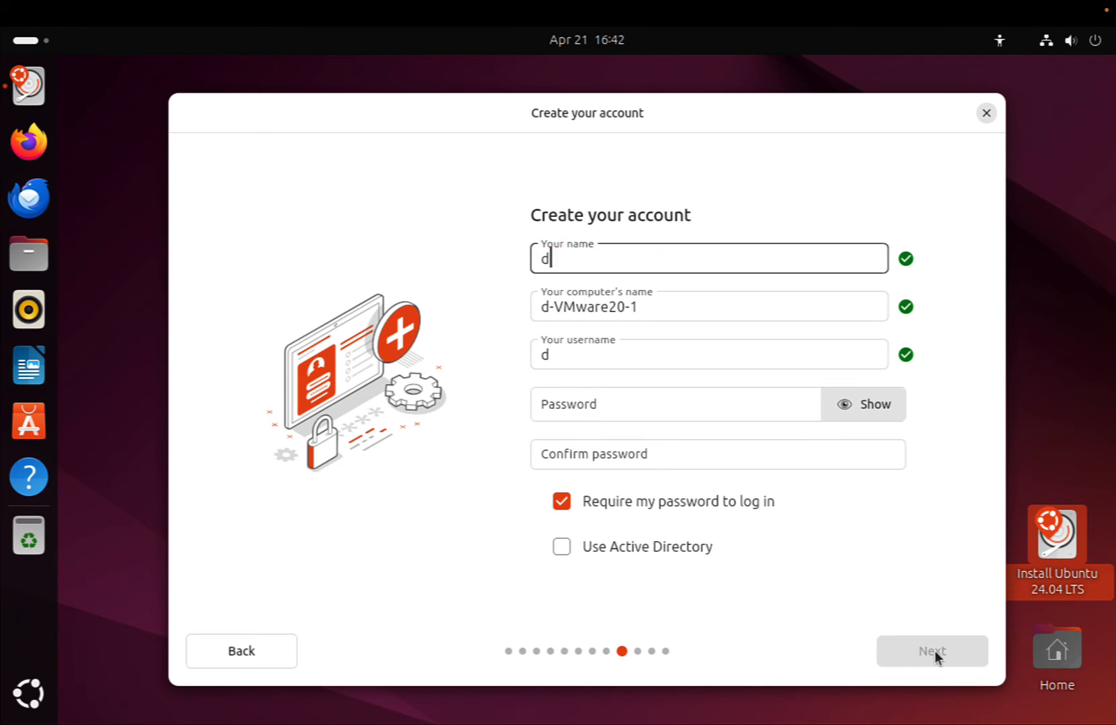
type("evops")
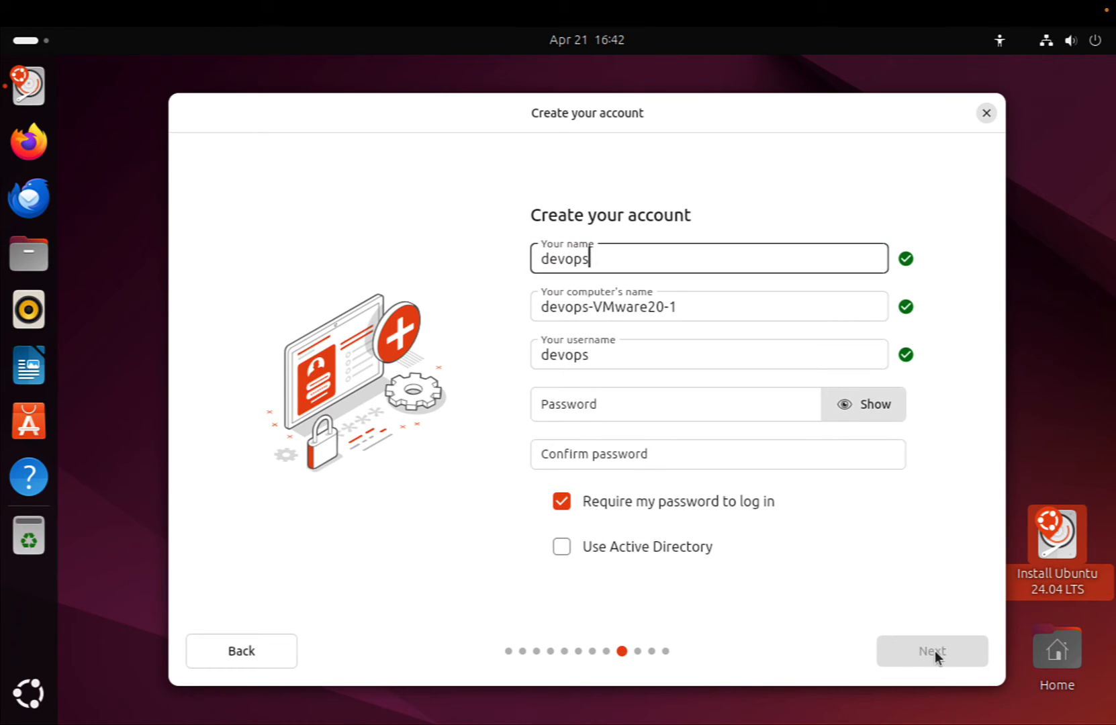
left_click(673, 405)
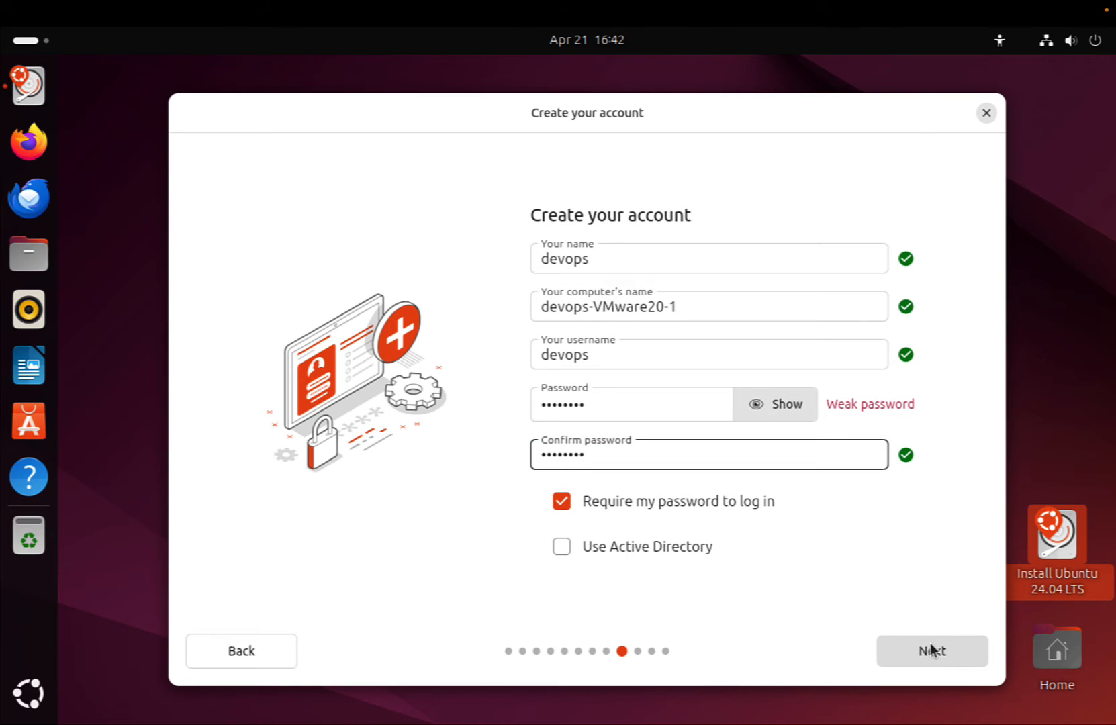
left_click(932, 650)
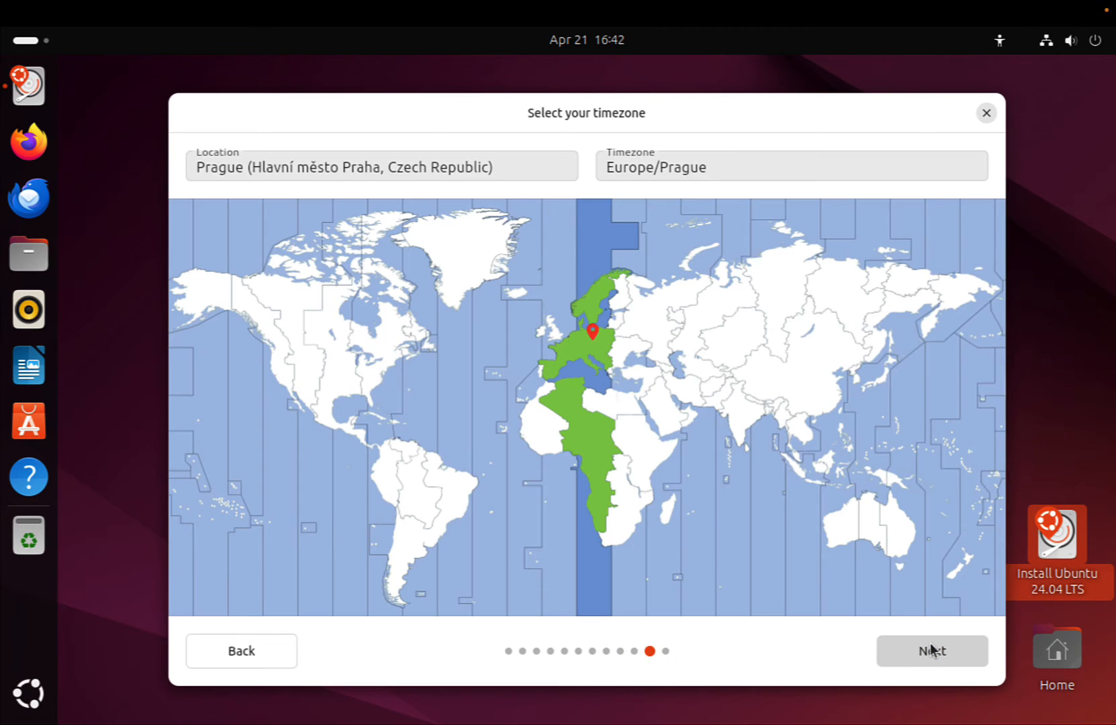
left_click(931, 650)
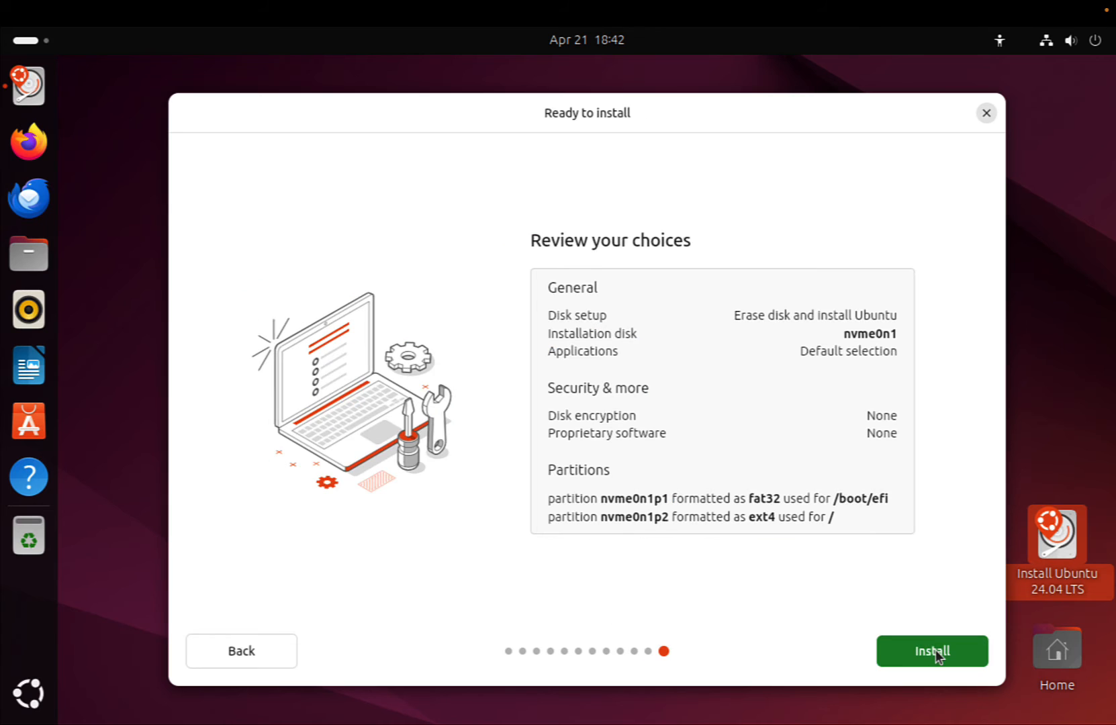
- Start the installation and step through the installer slideshow while Ubuntu 24.04 installs
left_click(931, 650)
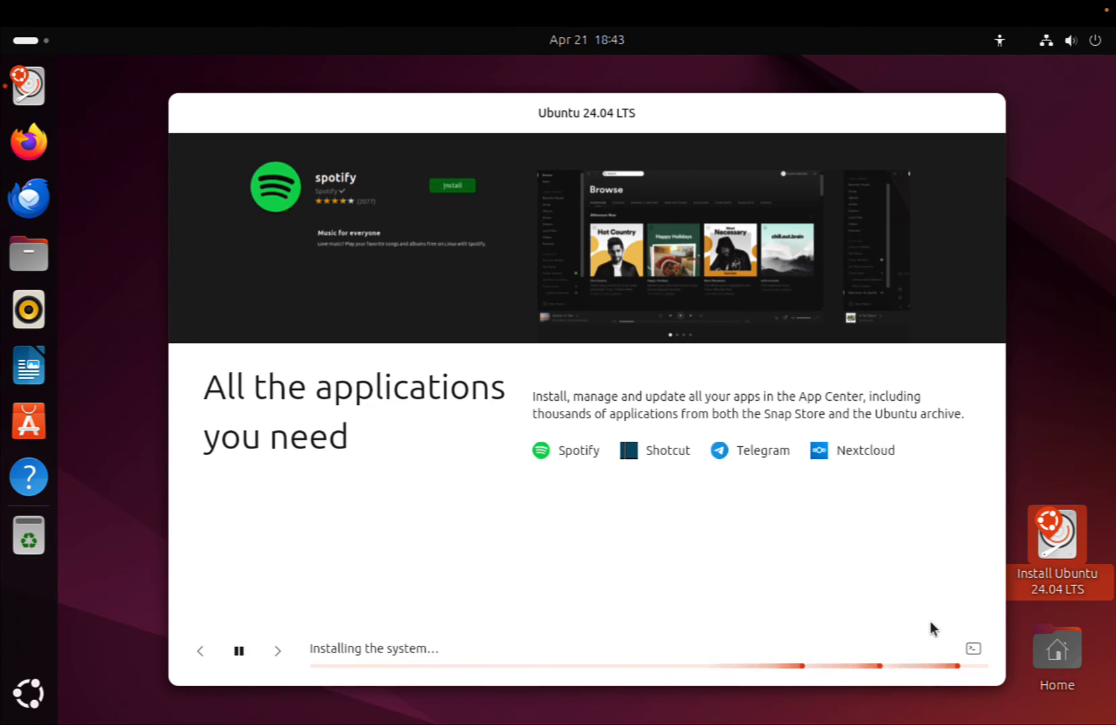
left_click(277, 650)
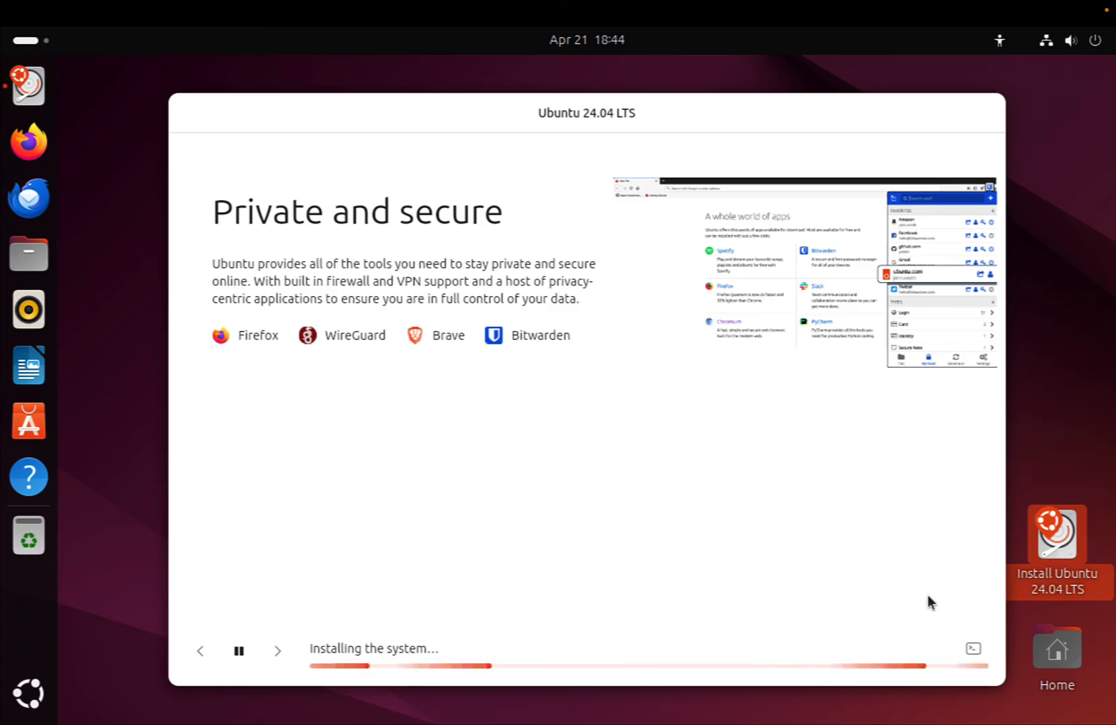
left_click(973, 649)
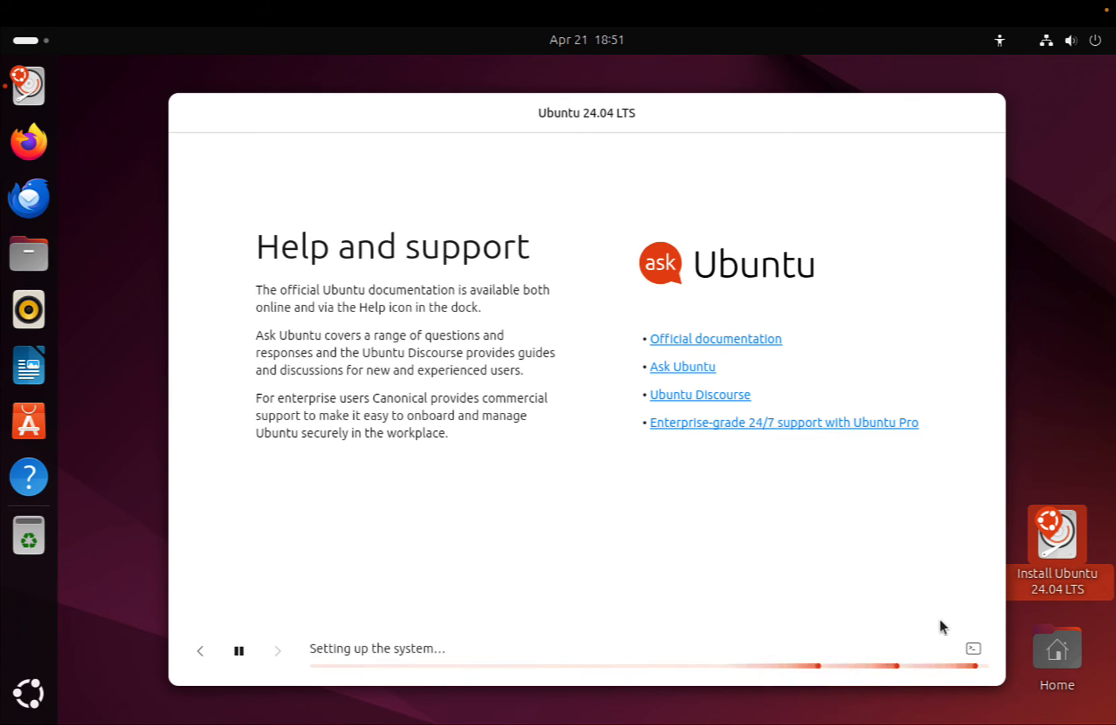
left_click(972, 648)
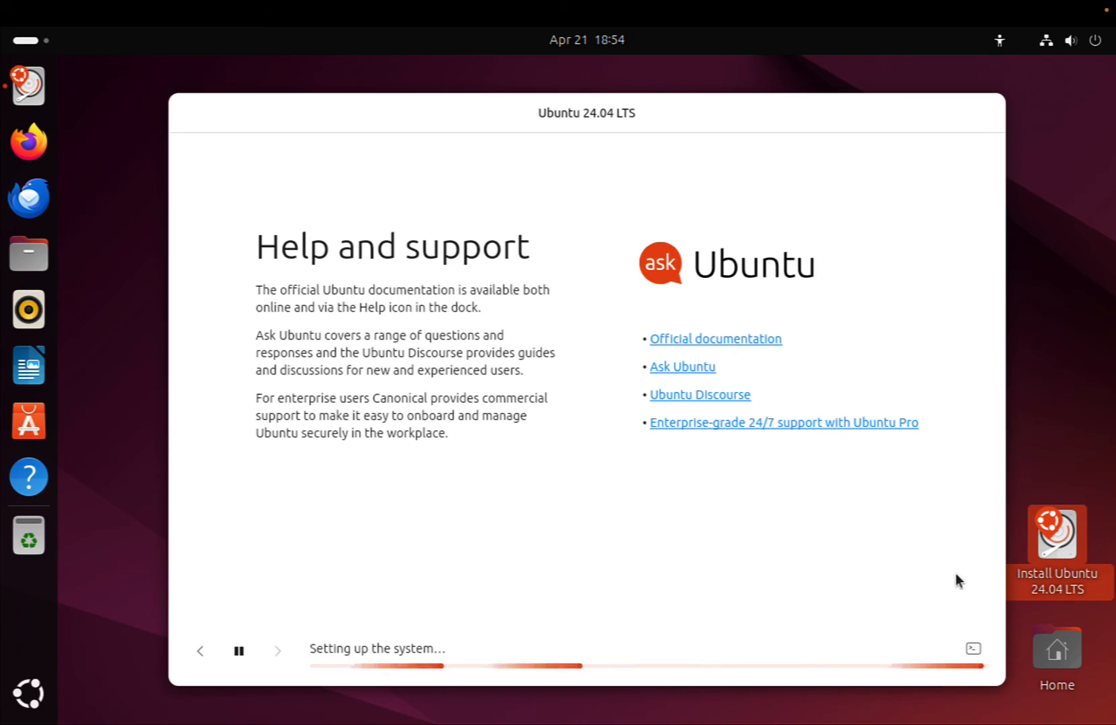
left_click(972, 649)
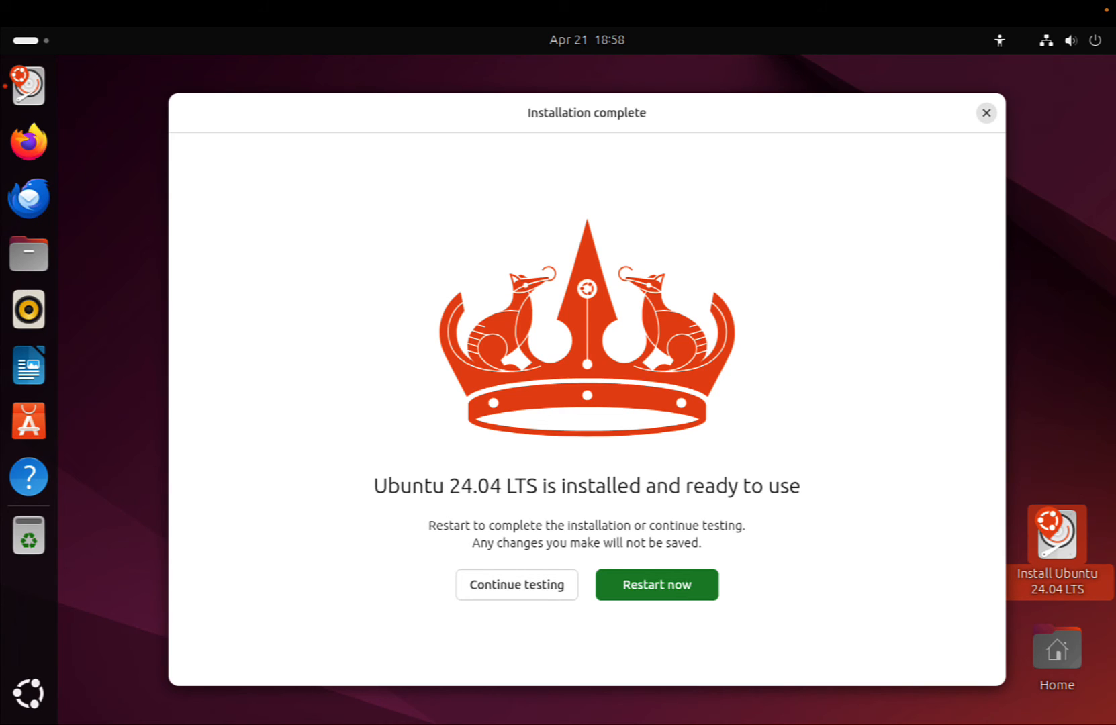
- Restart into the installed system and log in as devops with its password
left_click(655, 584)
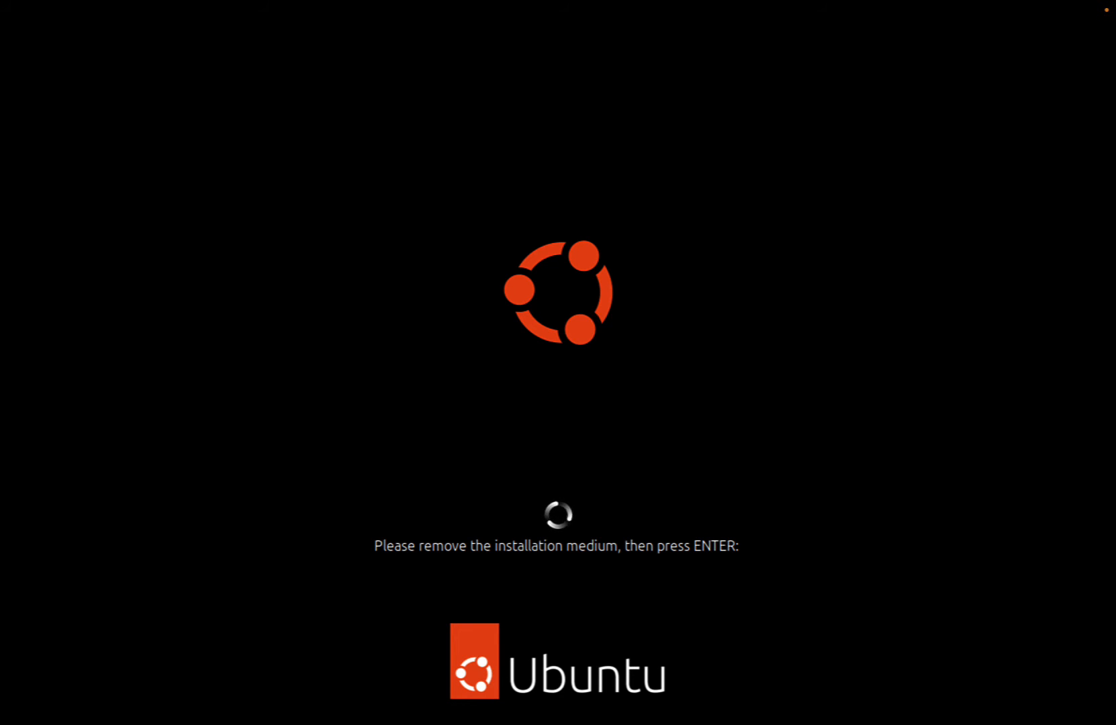
key("Return")
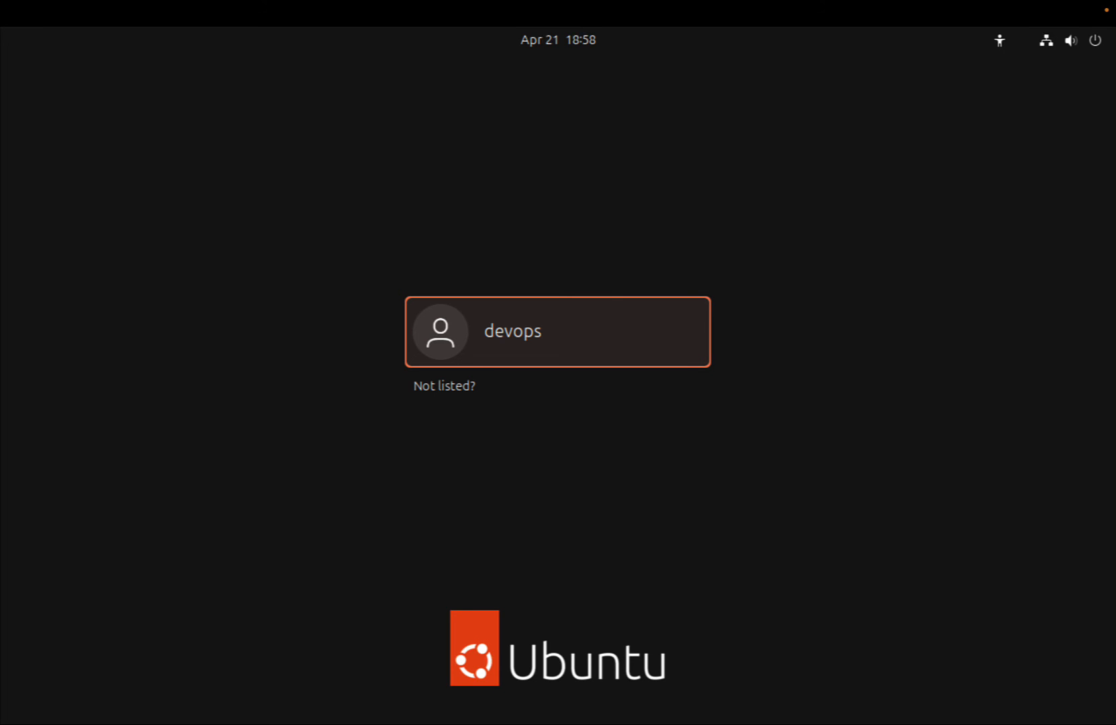
left_click(558, 330)
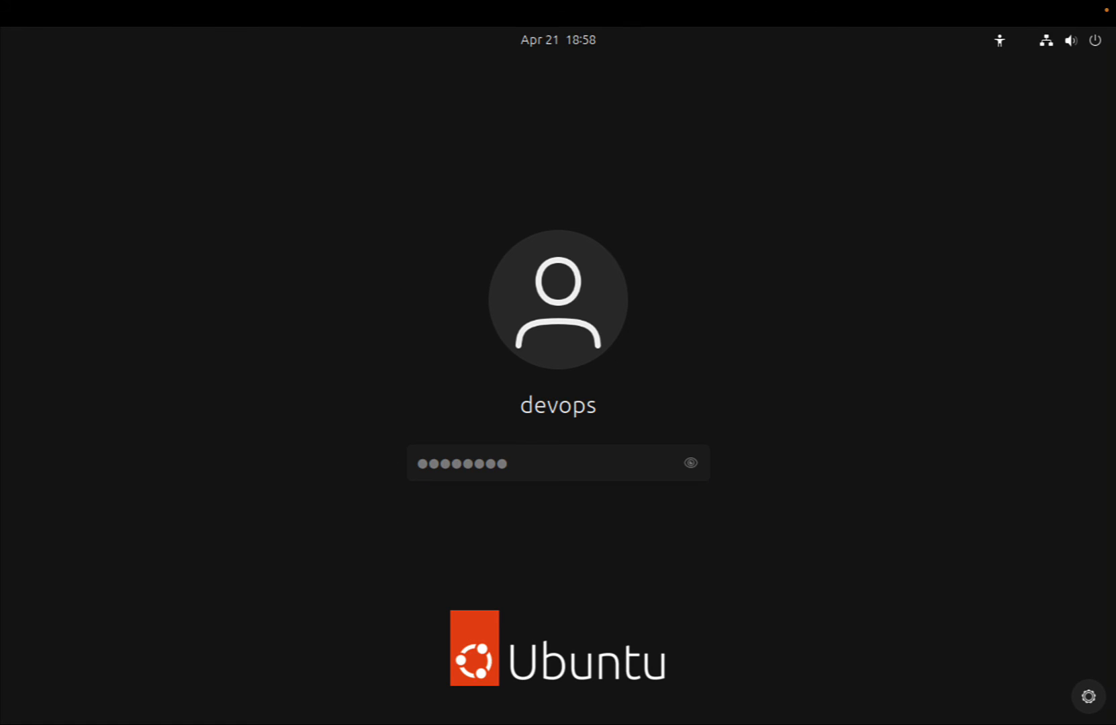
key("Return")
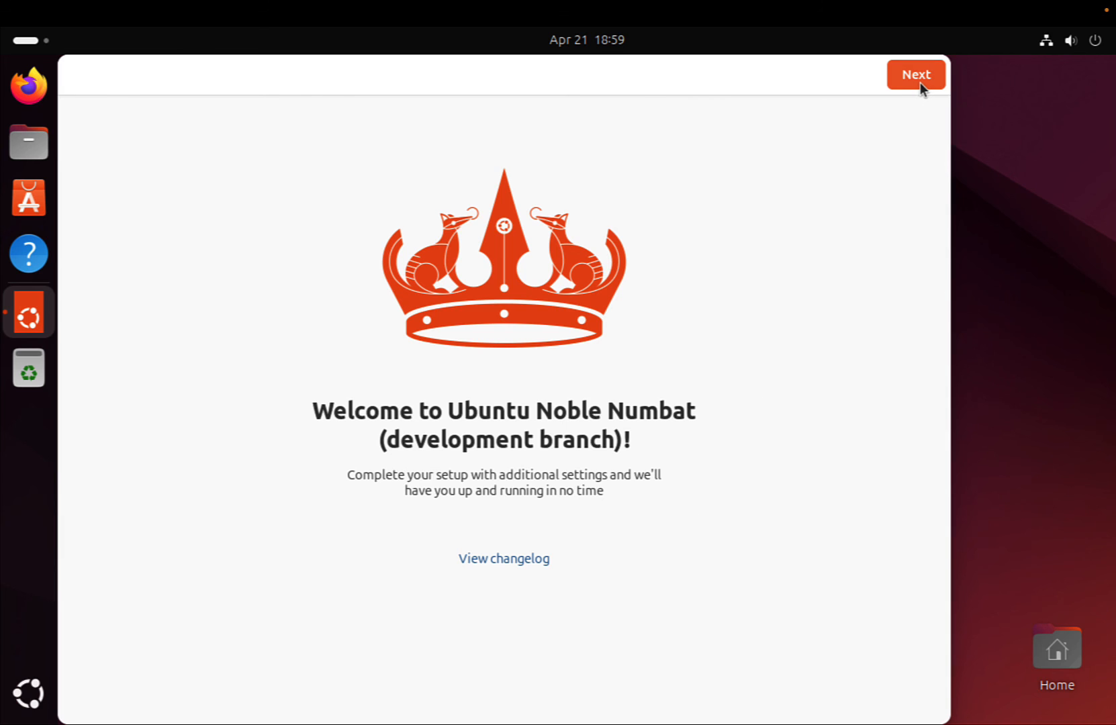
- Advance through the welcome pages, skipping Ubuntu Pro and keeping data sharing, and finish setup
left_click(915, 74)
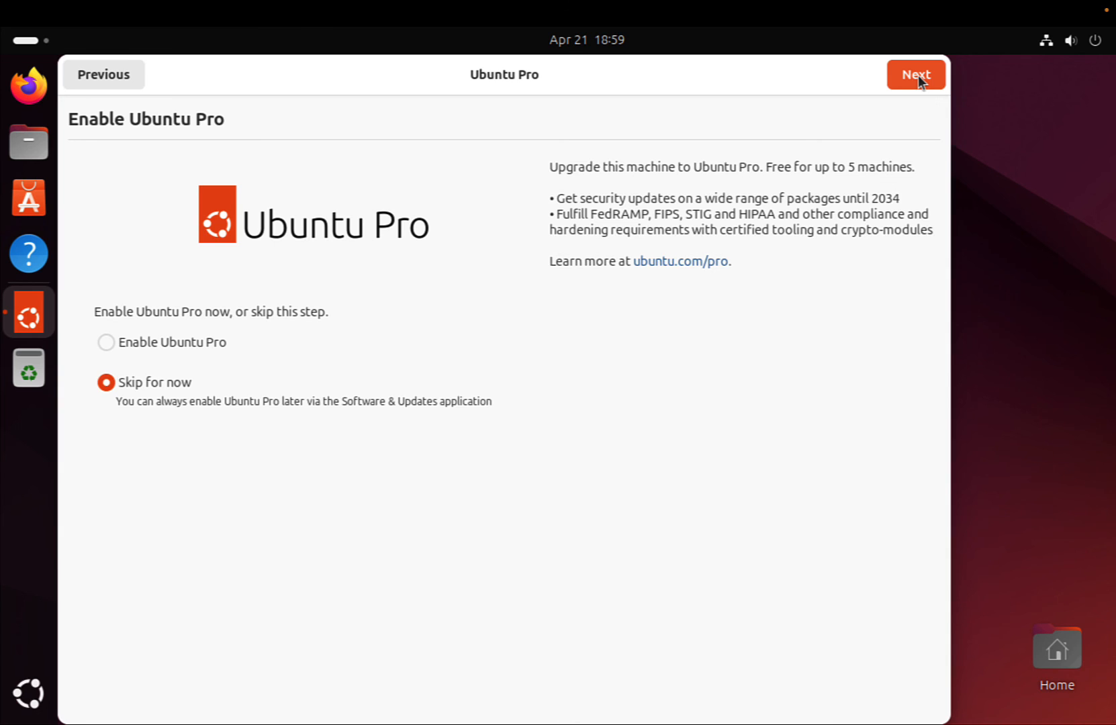
left_click(914, 74)
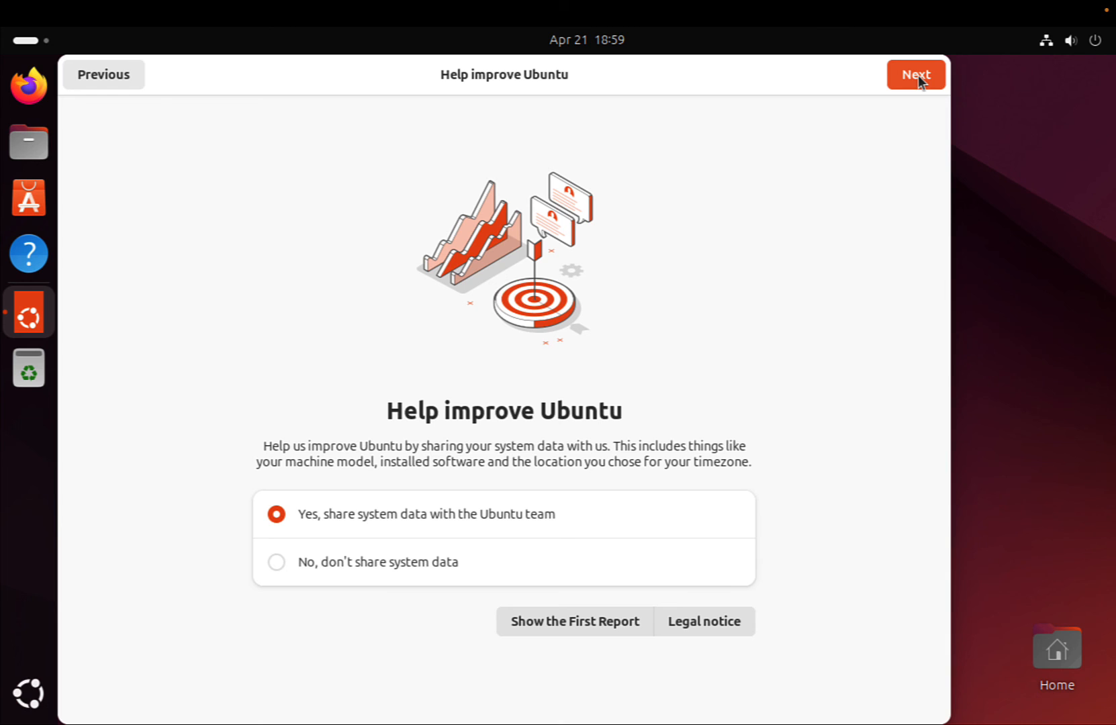
left_click(915, 74)
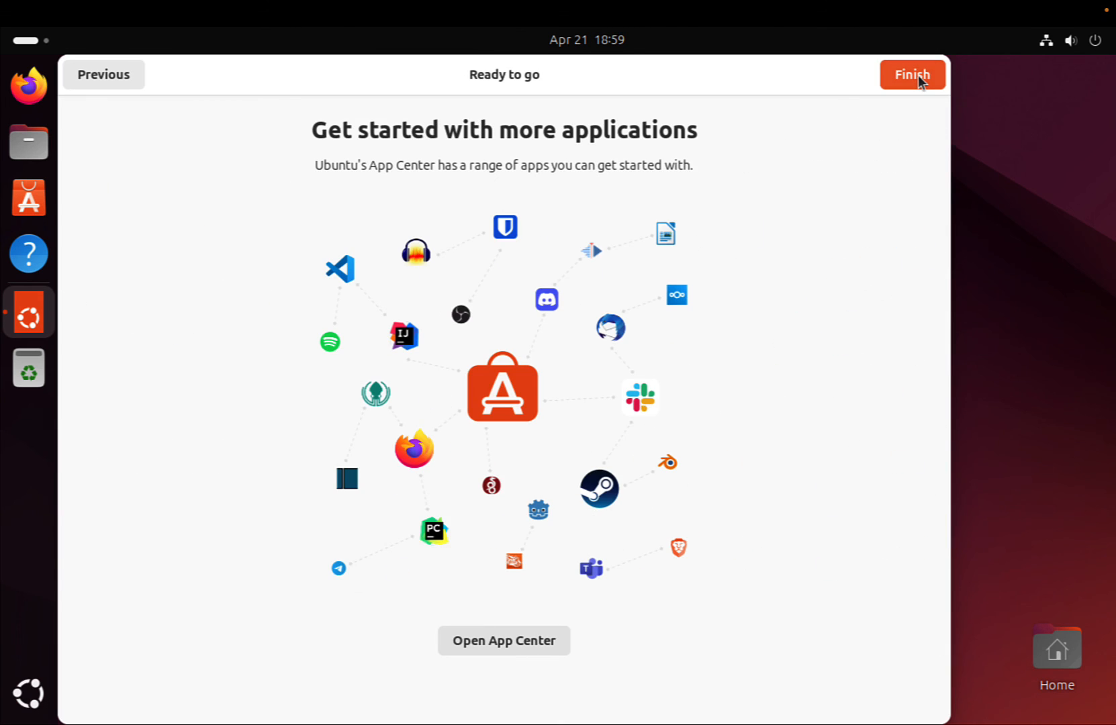
left_click(912, 73)
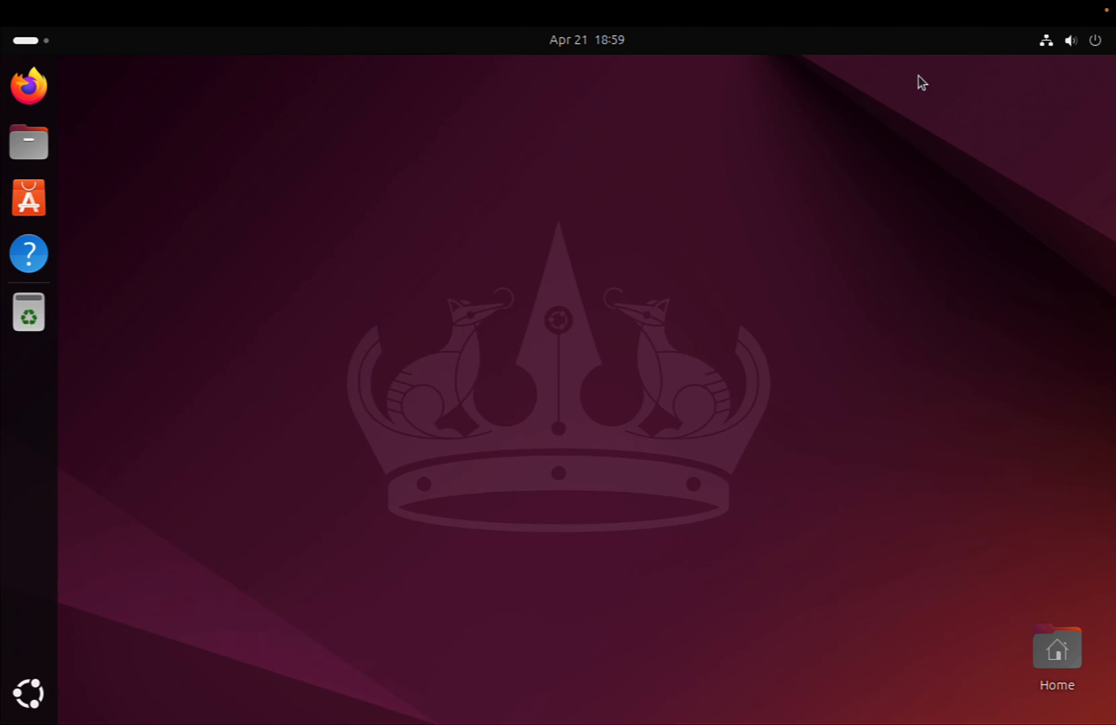
mouse_move(830, 370)
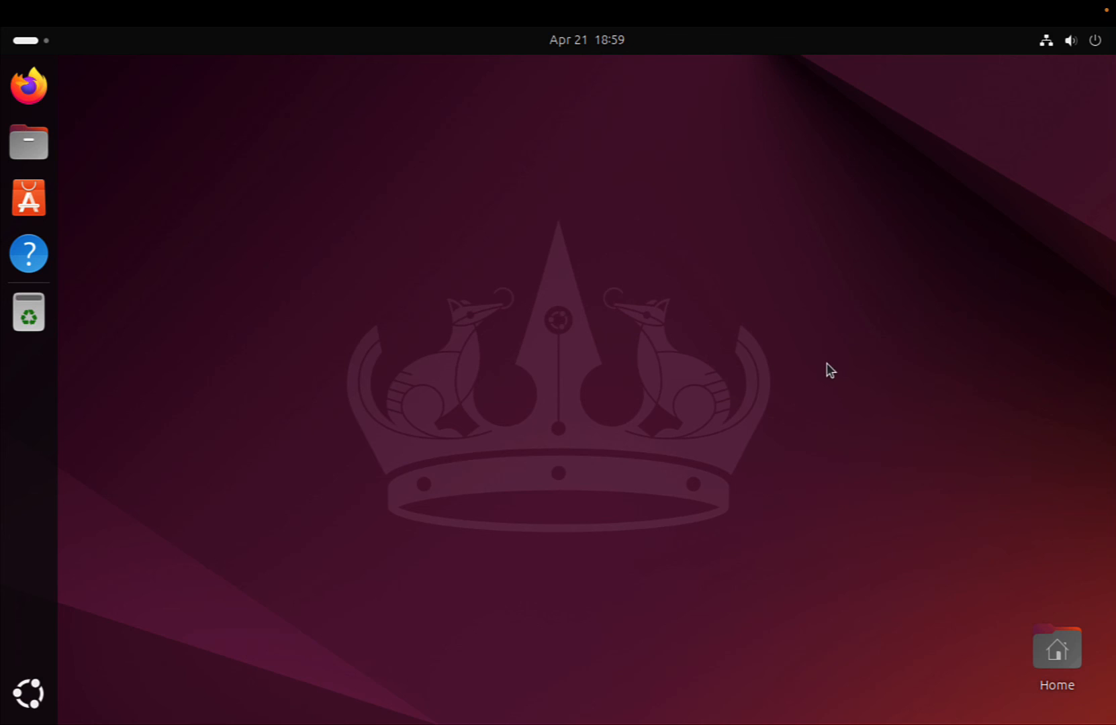
mouse_move(28, 693)
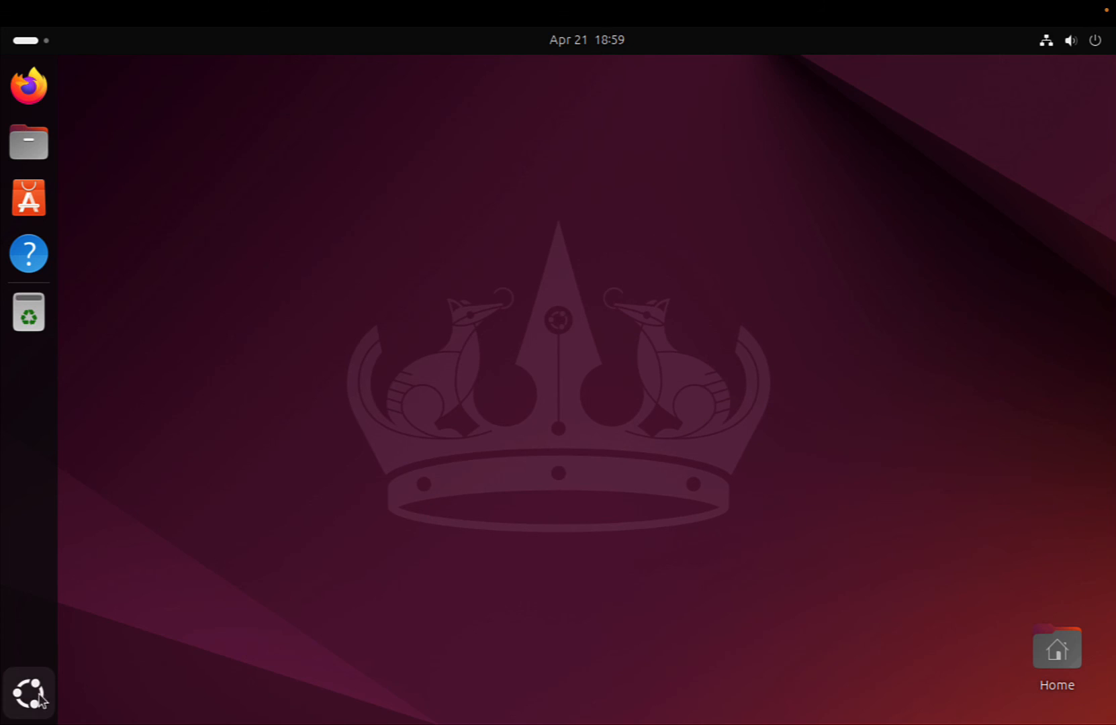
mouse_move(28, 694)
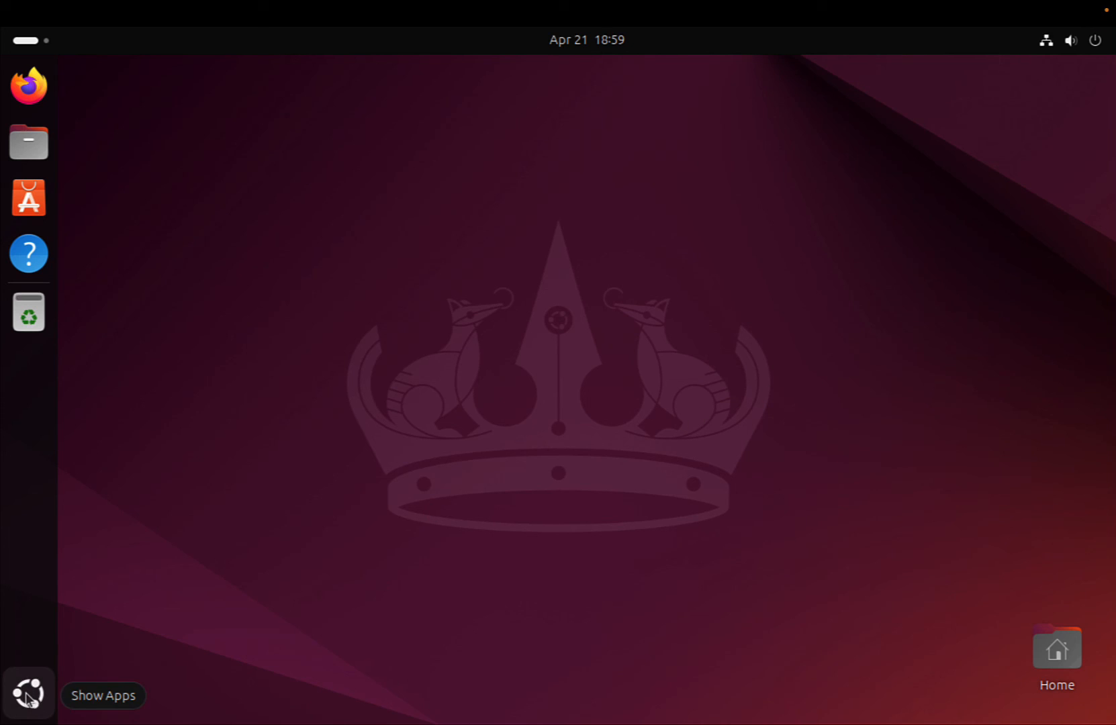
left_click(28, 693)
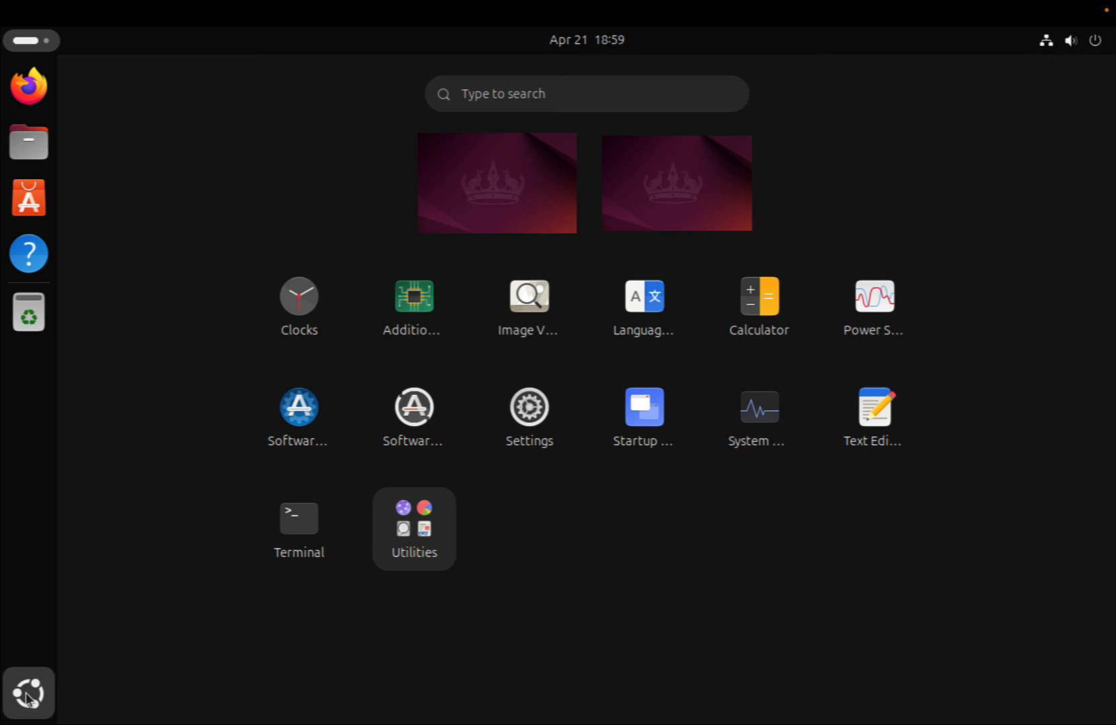
left_click(28, 693)
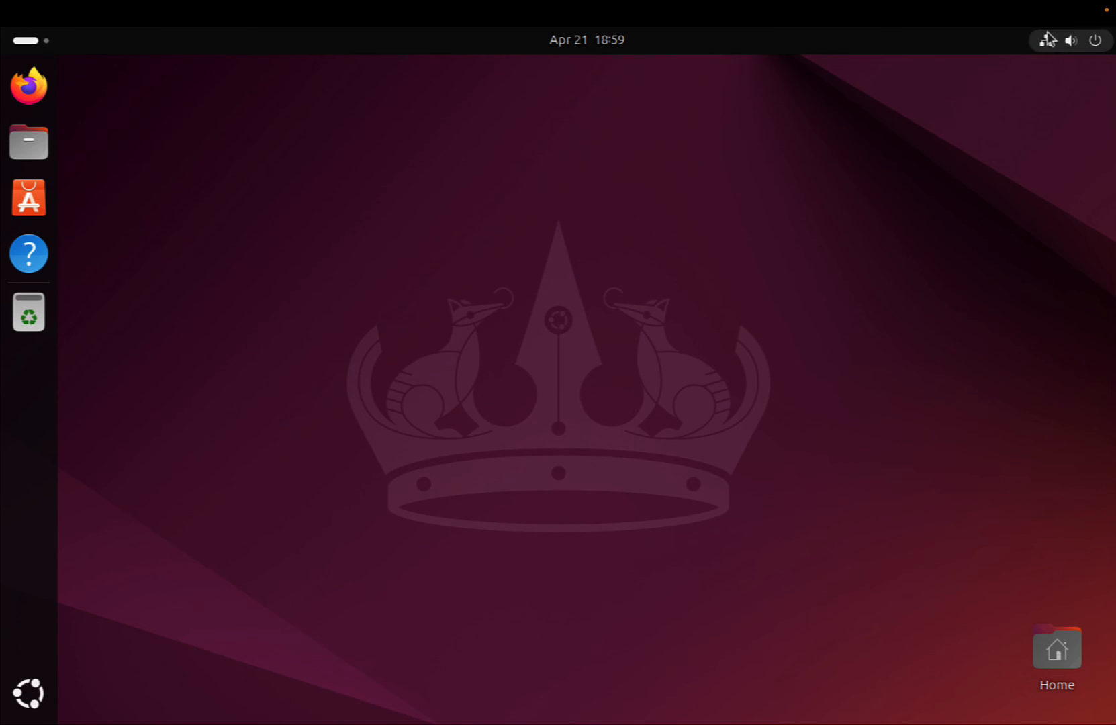
left_click(1070, 40)
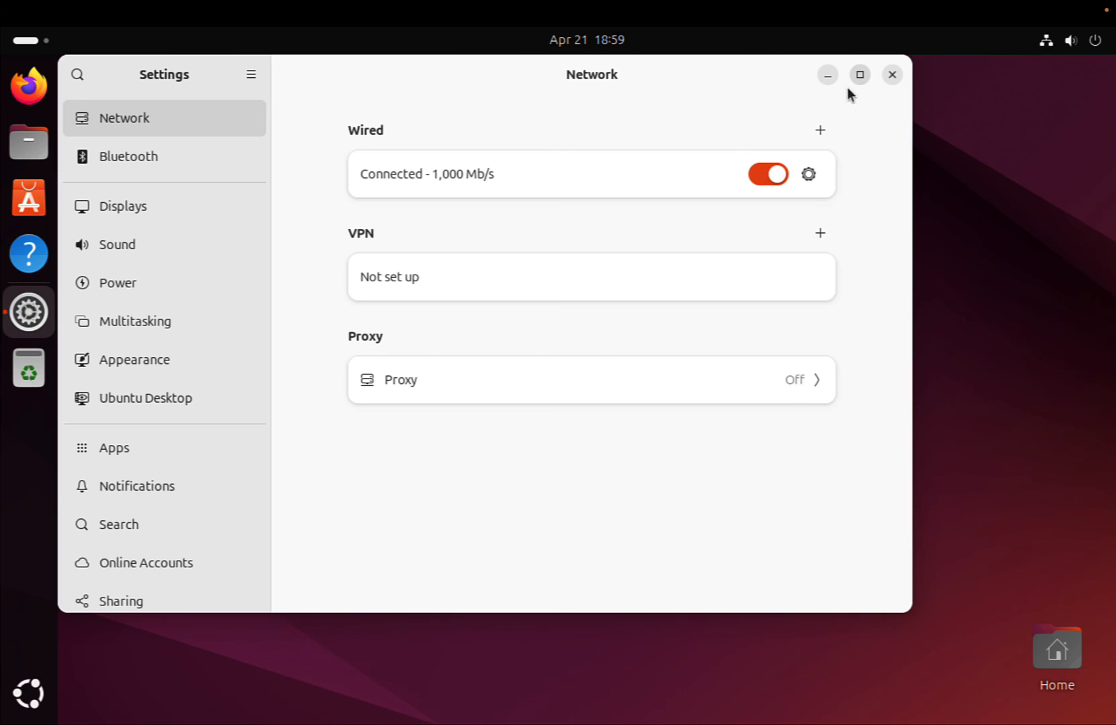
scroll("down", 3)
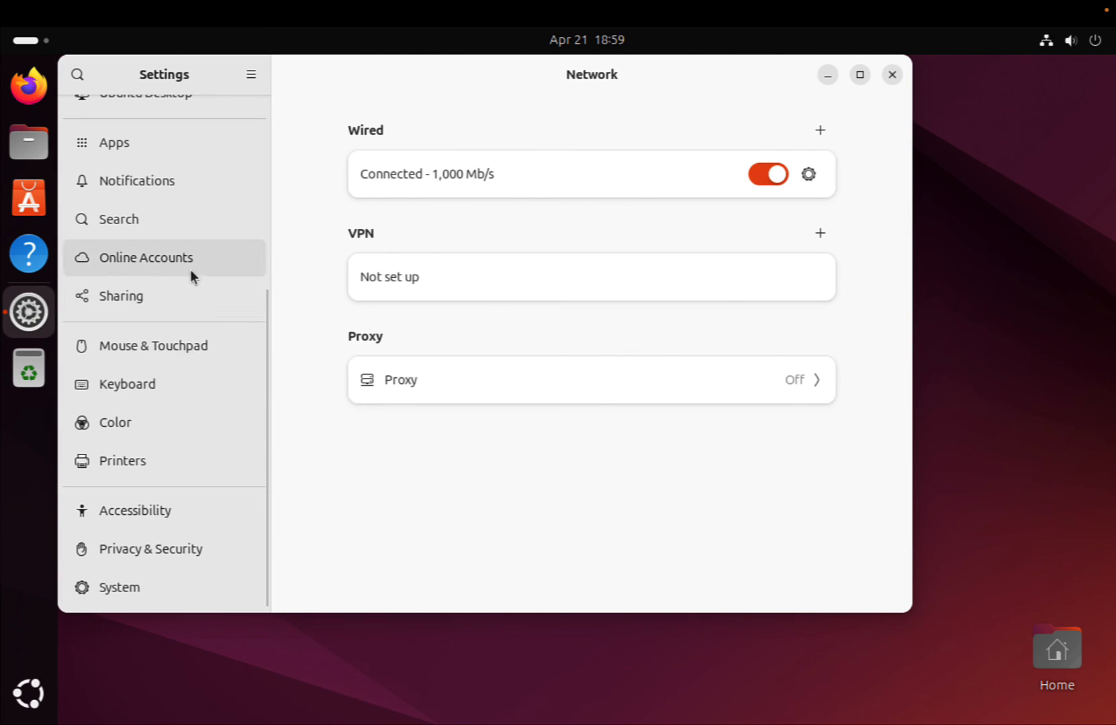
left_click(119, 587)
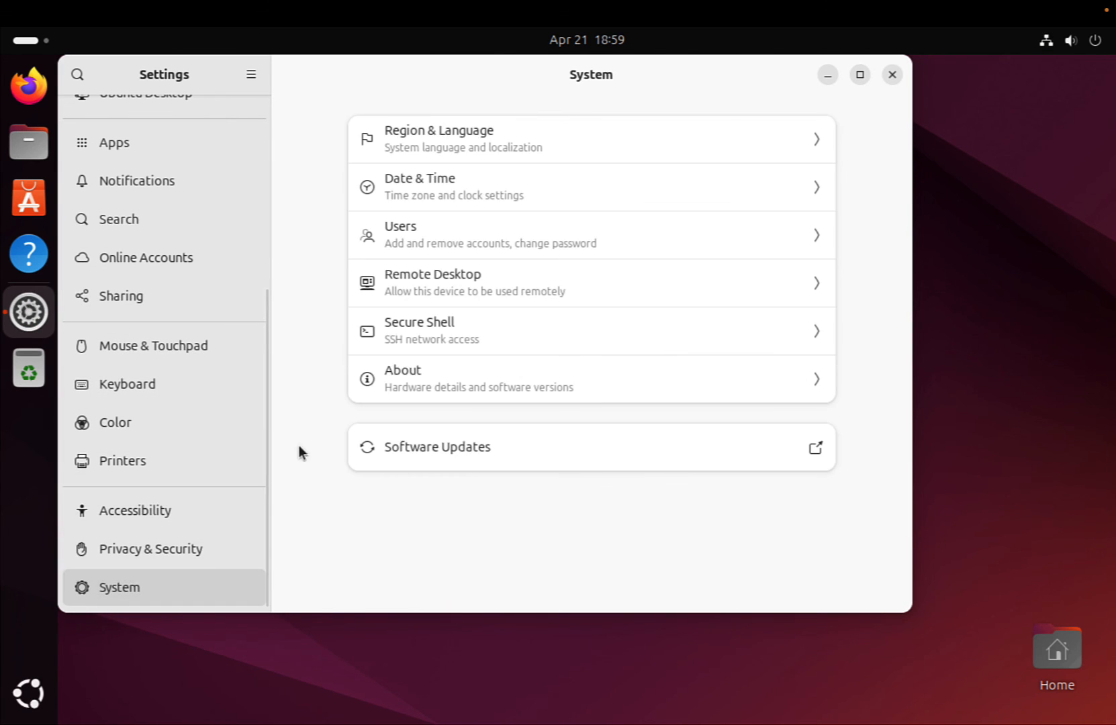
mouse_move(168, 549)
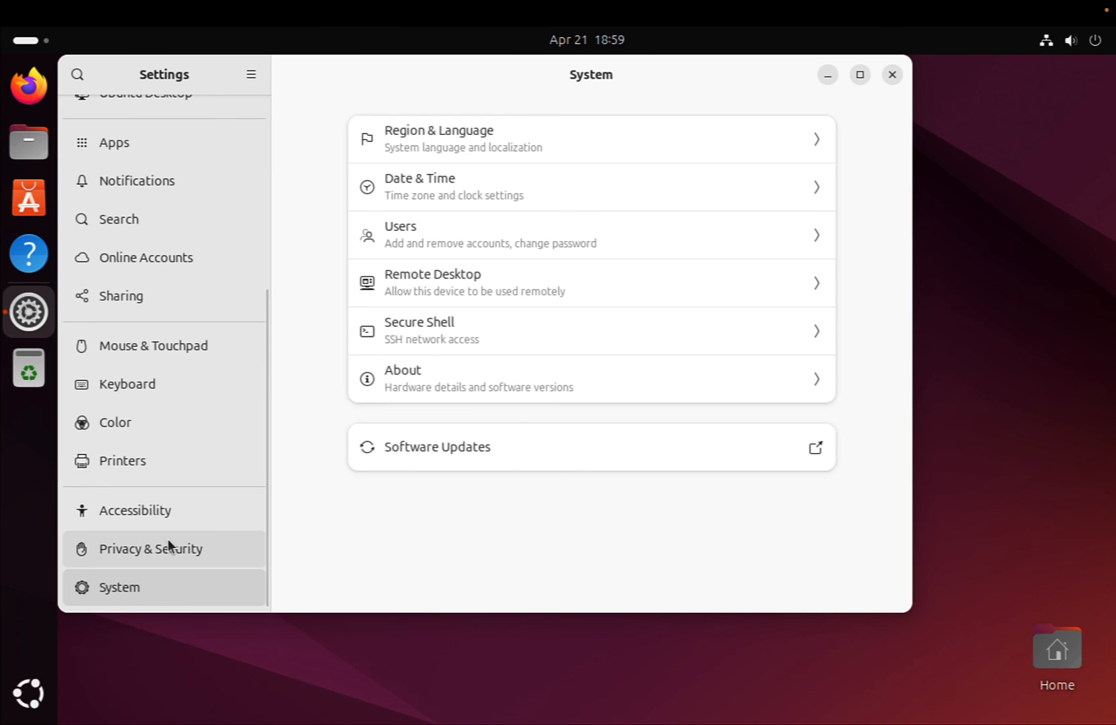
scroll("up", 3)
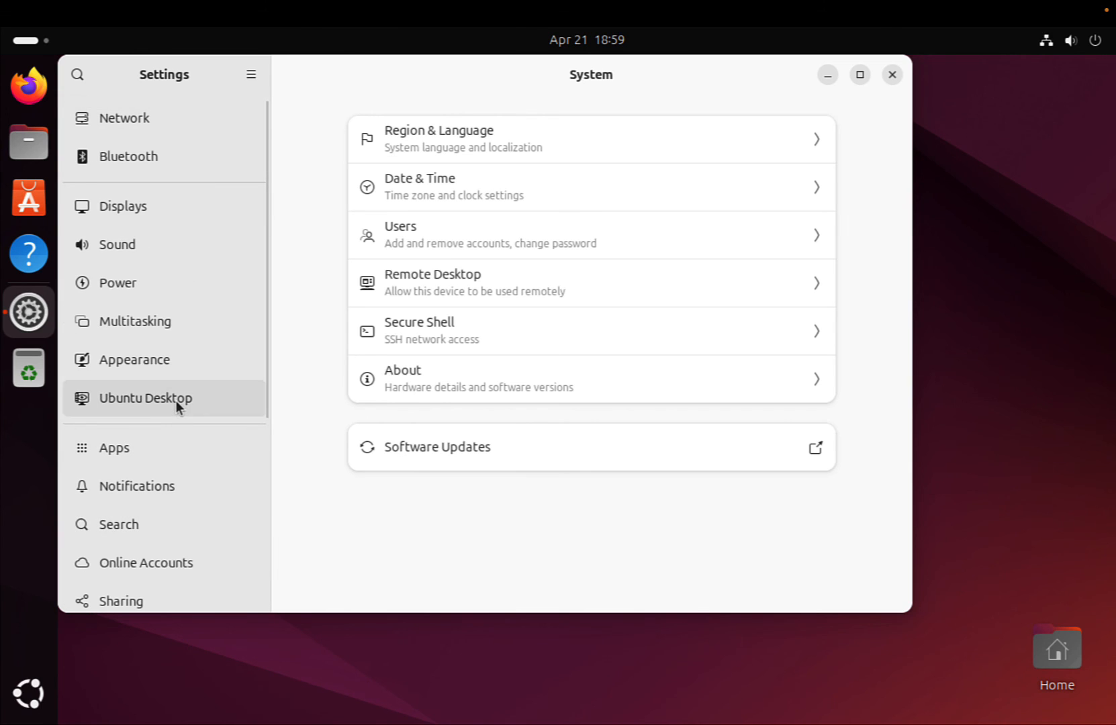
left_click(145, 398)
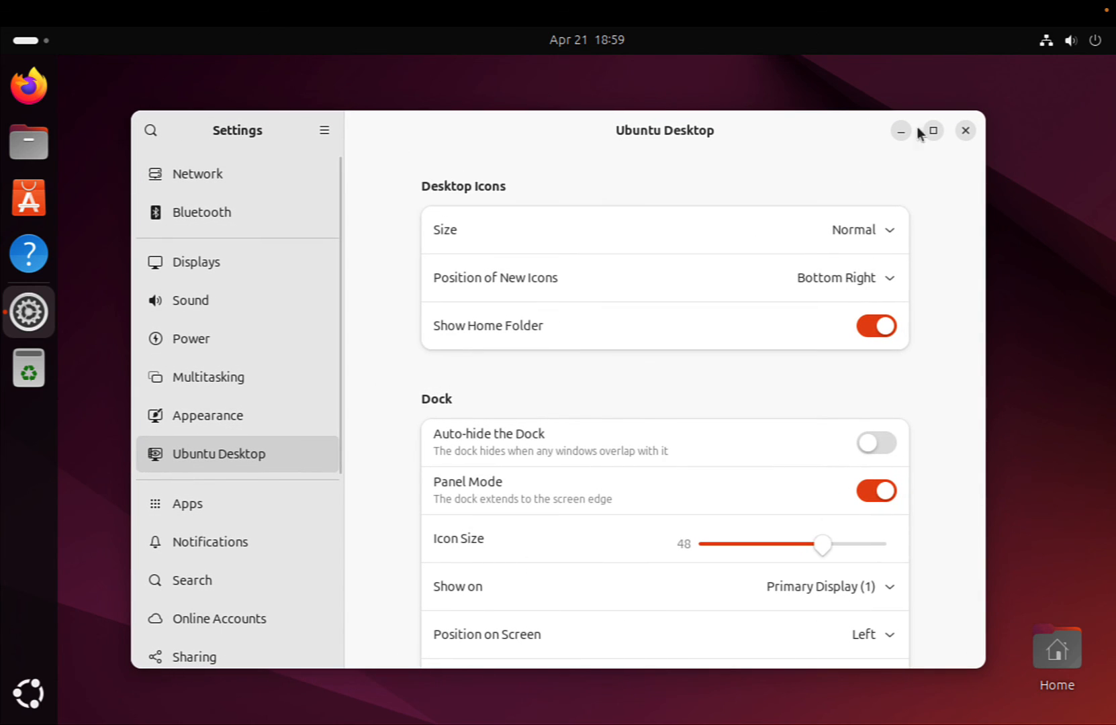
left_click(965, 130)
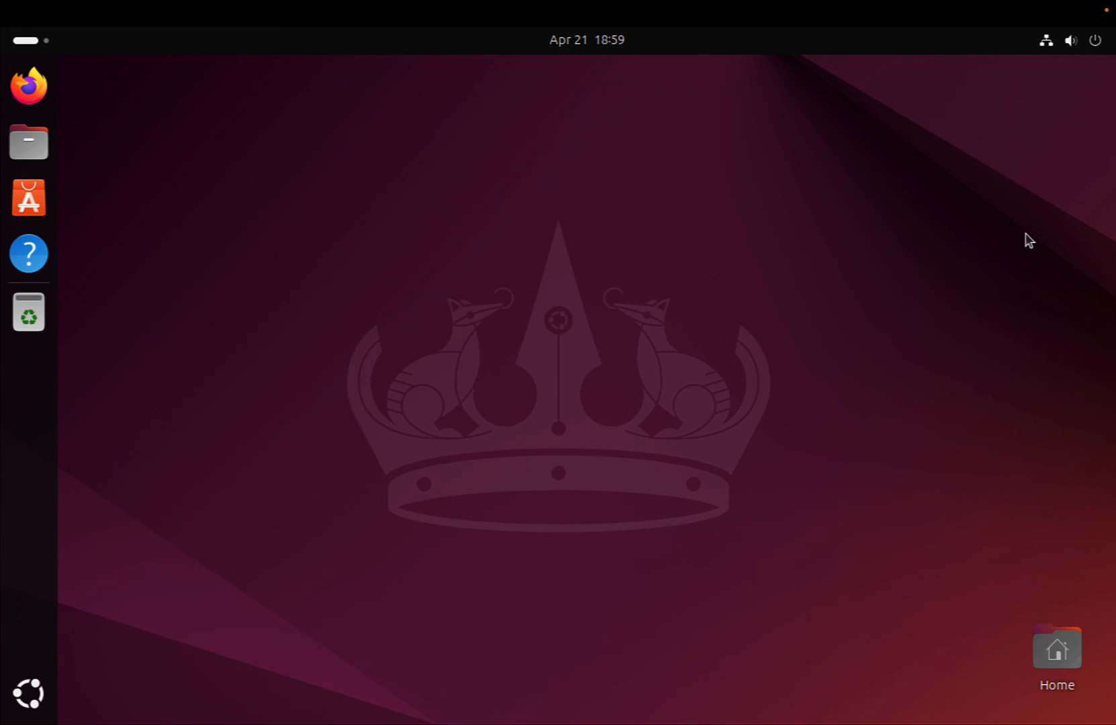